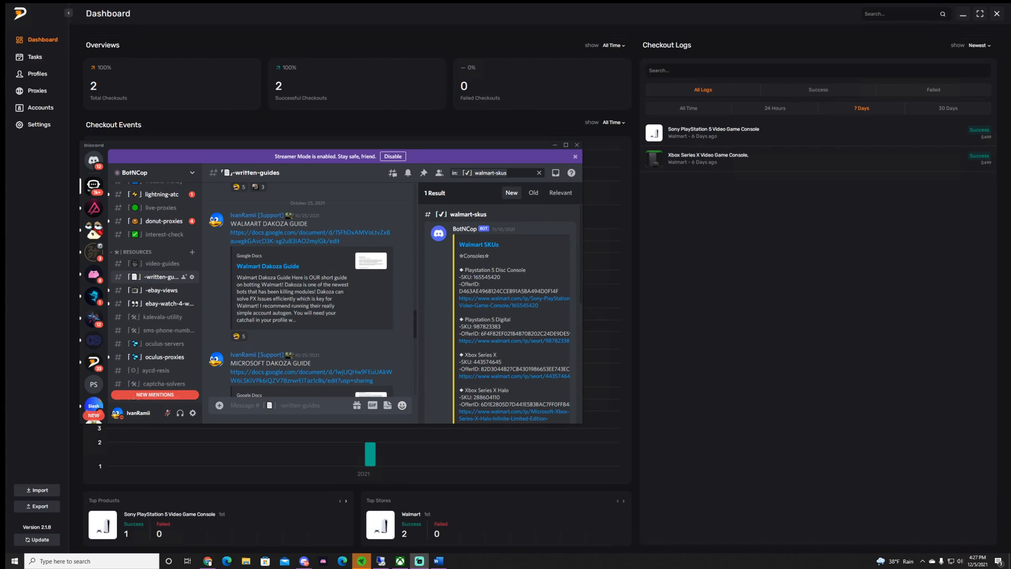
mouse_move(434, 295)
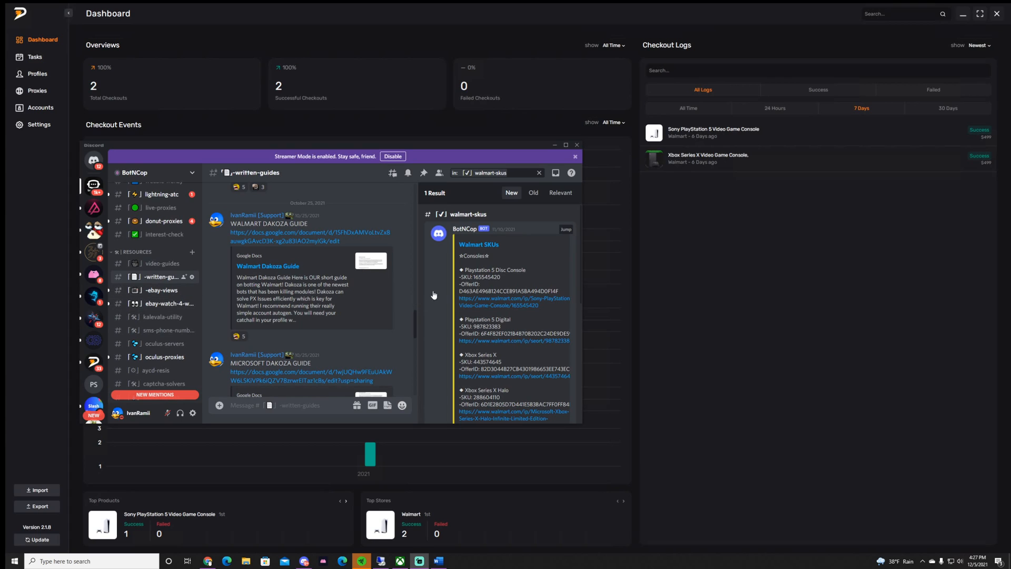
mouse_move(484, 282)
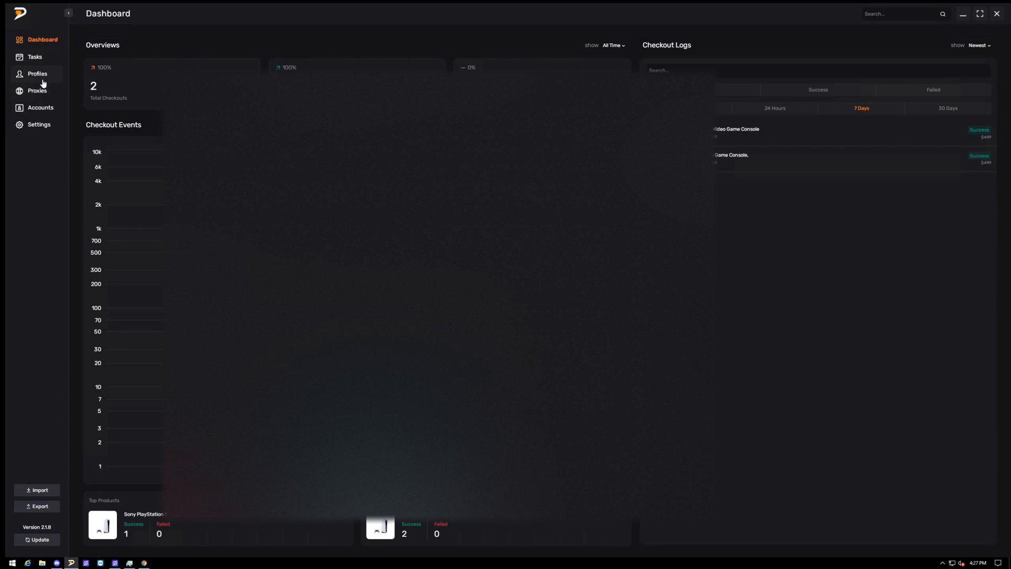
Step: Show the saved Walmart accounts list from the Accounts sidebar entry
click(40, 107)
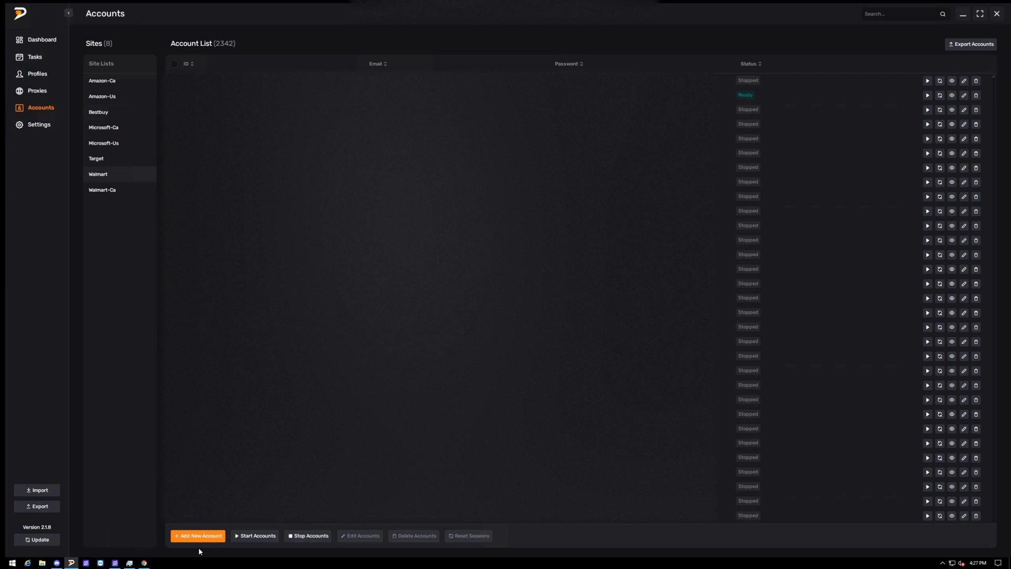
click(198, 536)
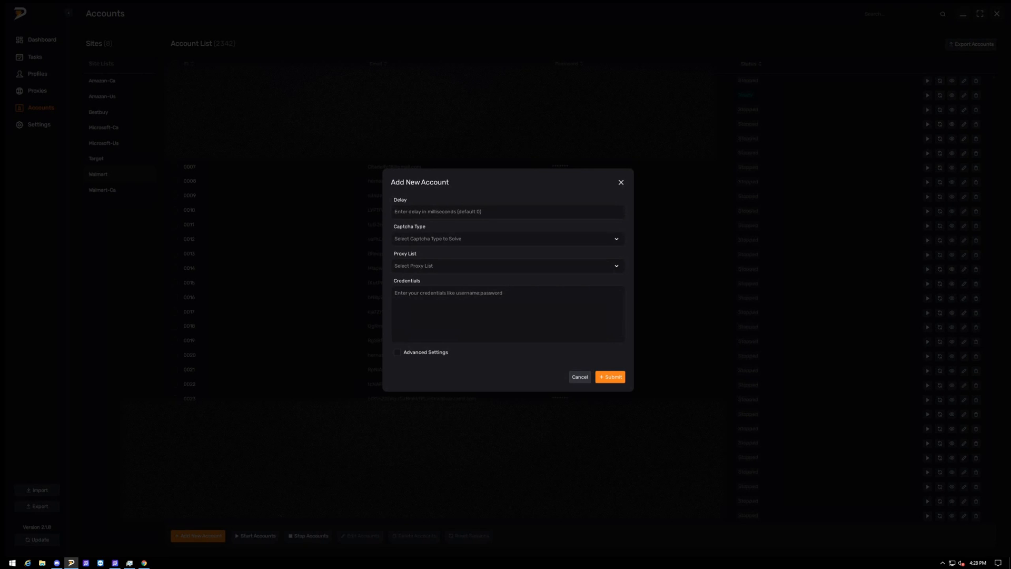
mouse_move(529, 380)
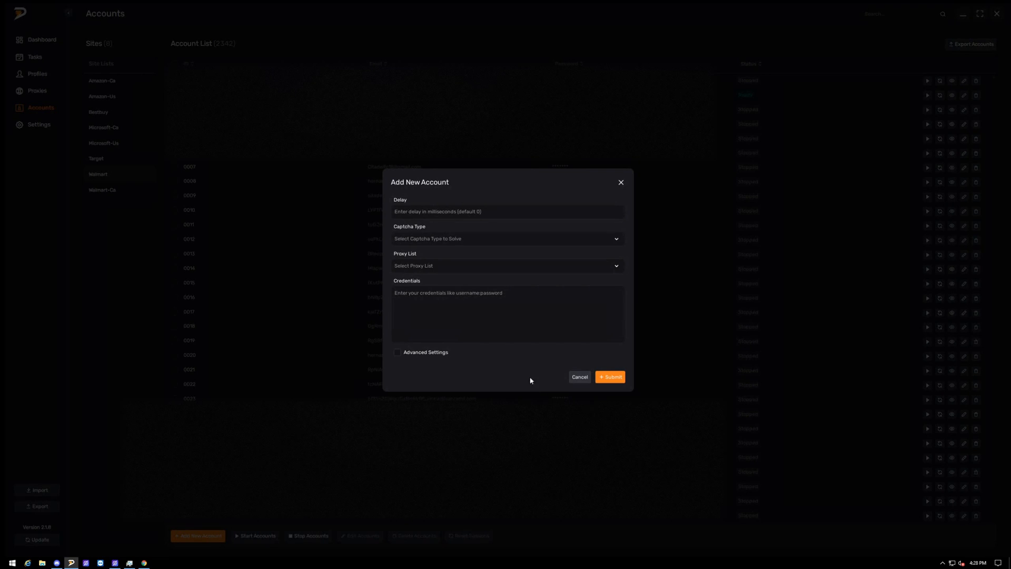
mouse_move(140, 545)
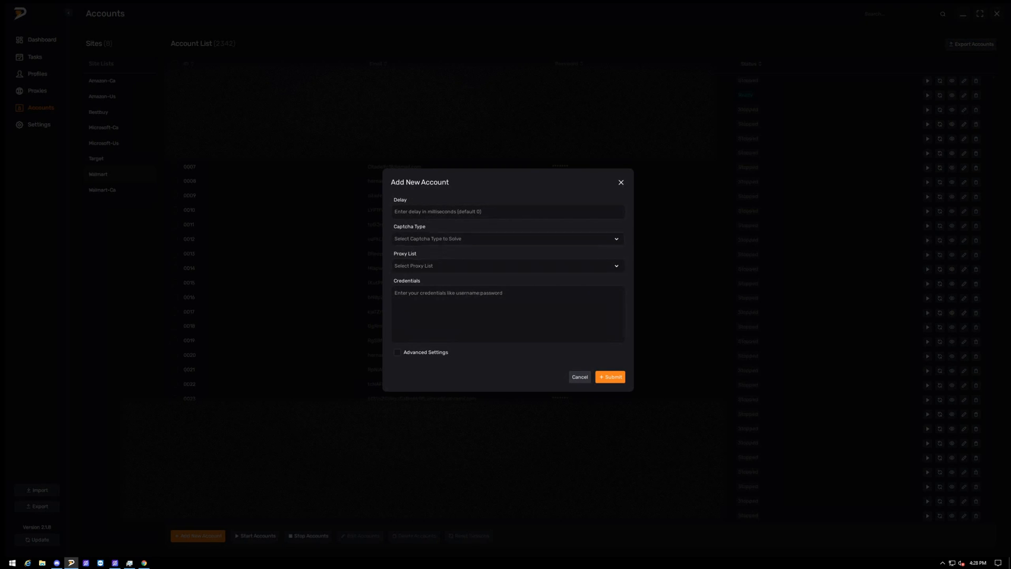
click(507, 238)
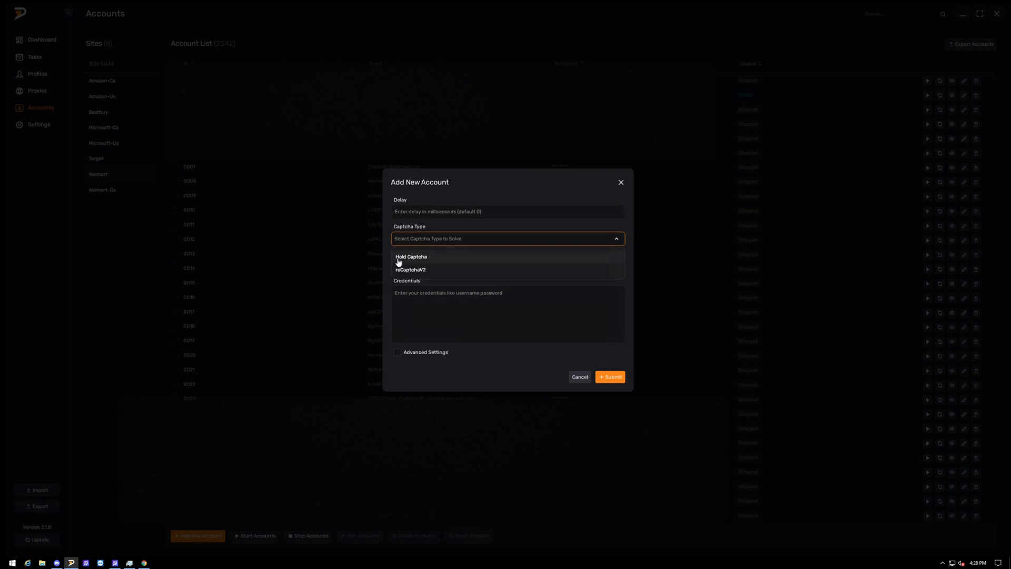
click(411, 257)
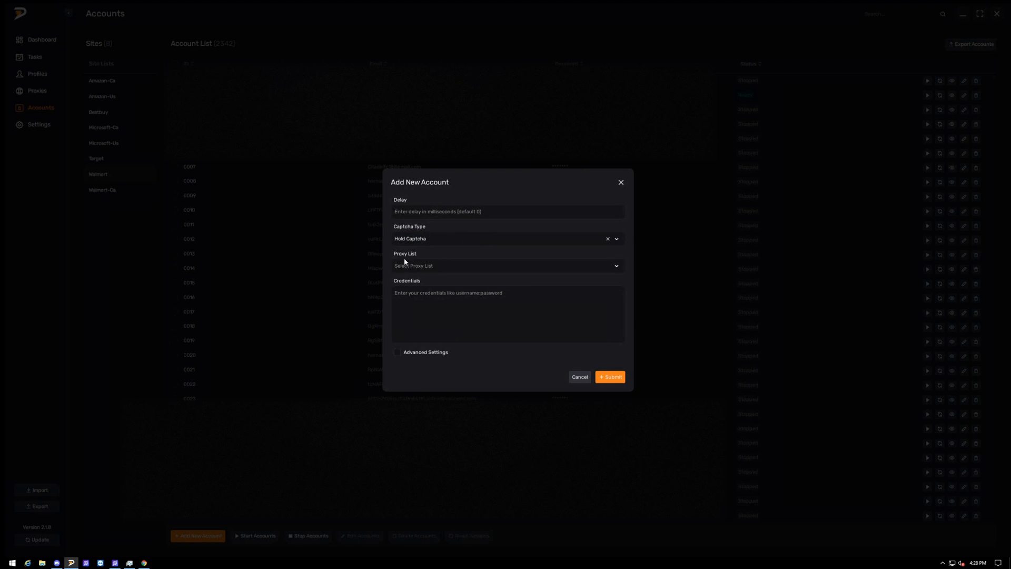
click(506, 265)
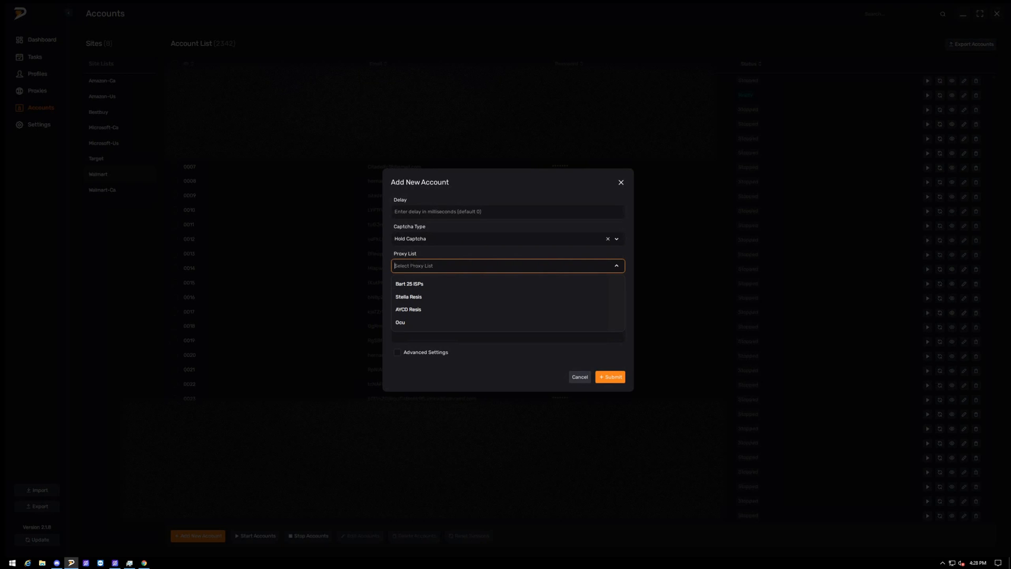
mouse_move(413, 320)
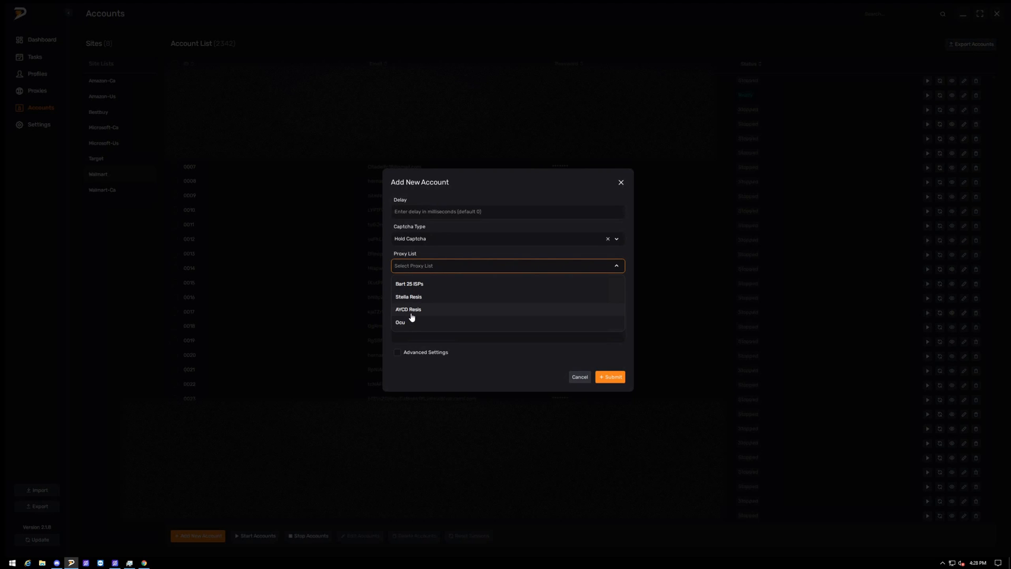
click(408, 309)
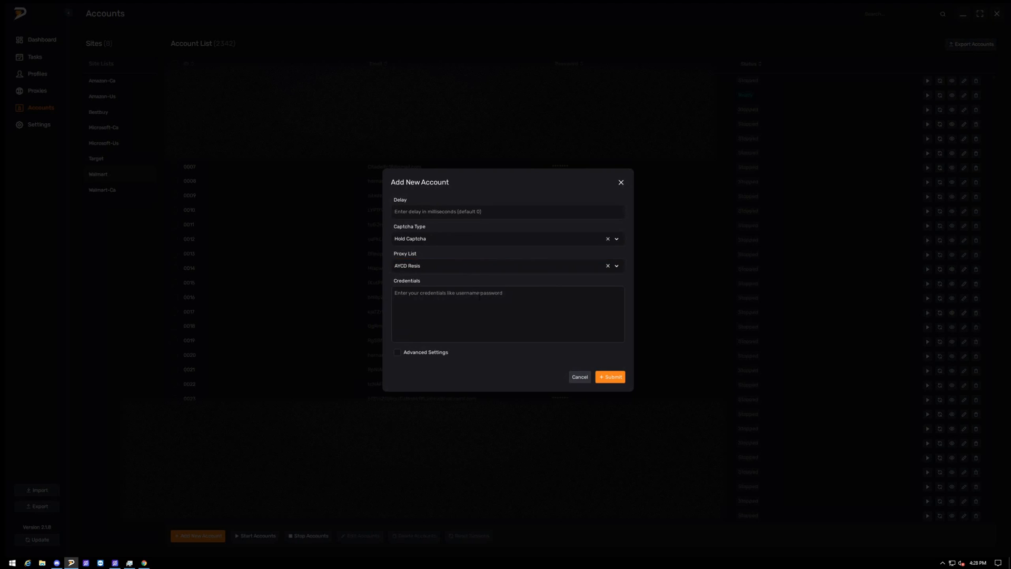
click(506, 314)
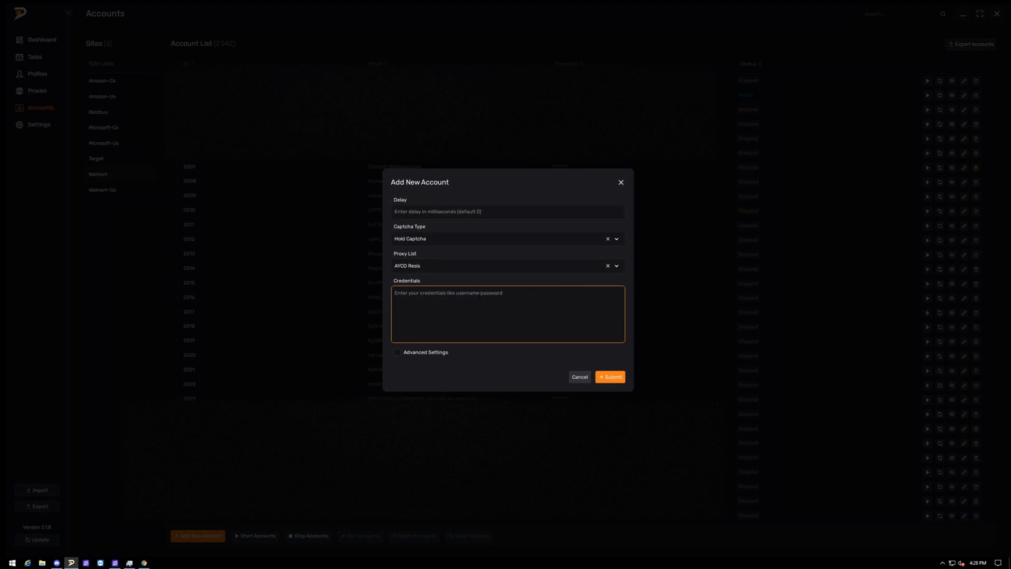
text(email)
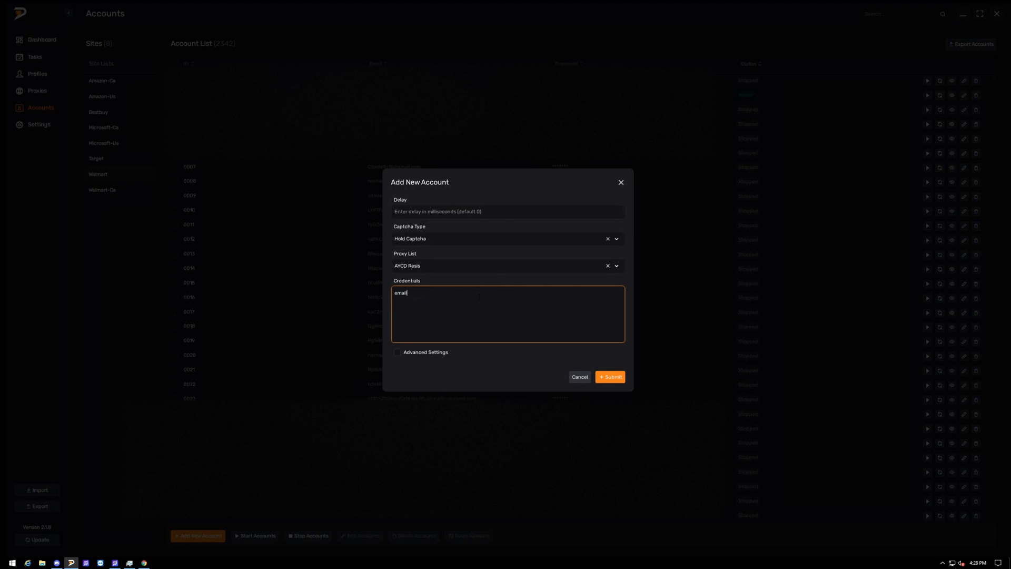
text(:passowrd)
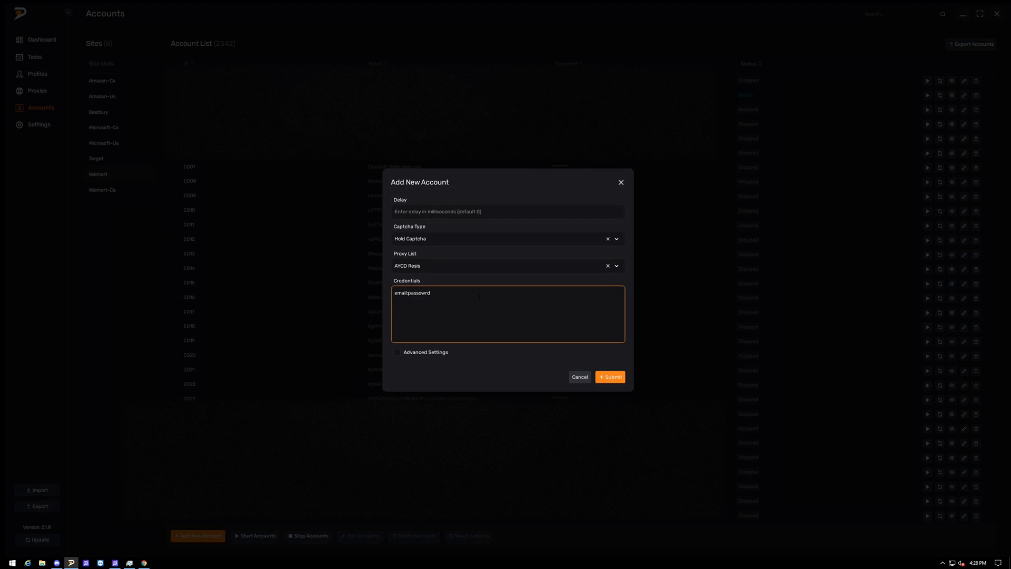
key(Backspace)
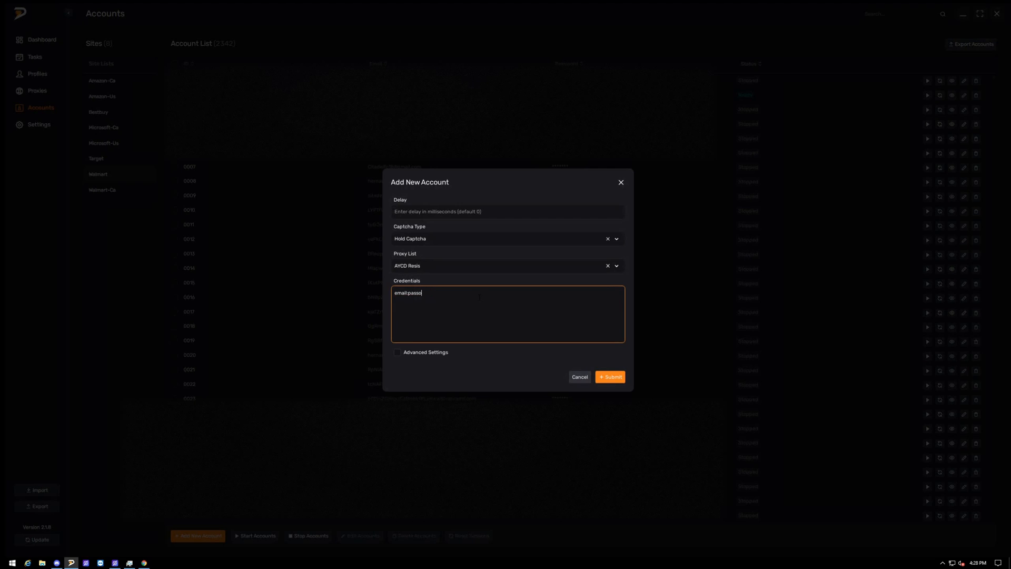
mouse_move(579, 377)
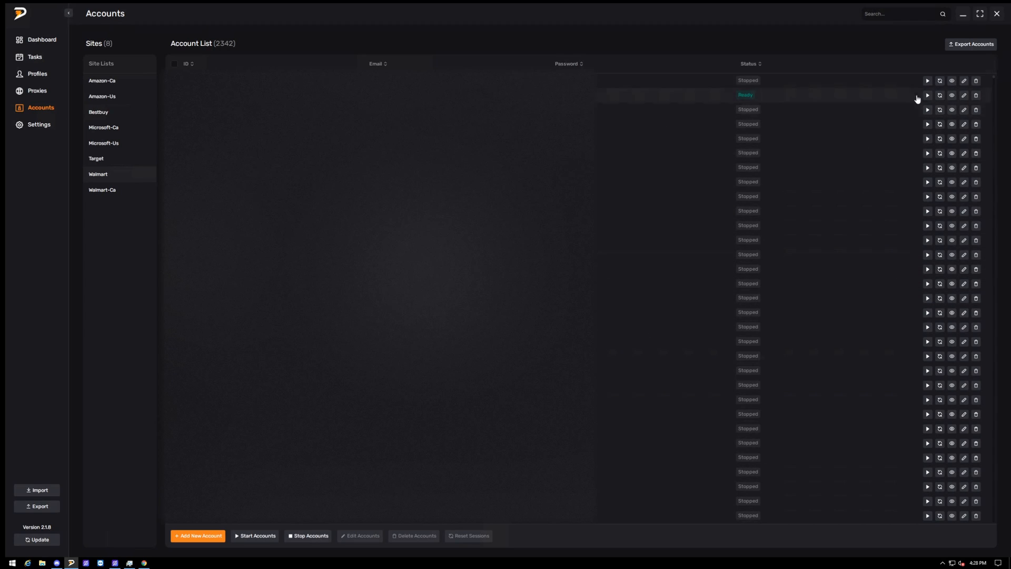
click(926, 95)
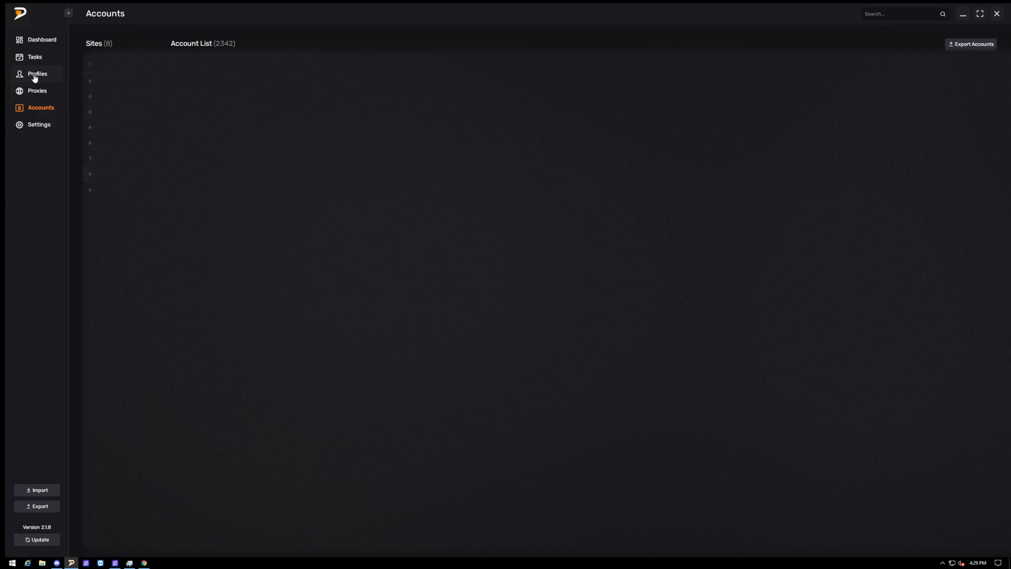
Step: Visit the Profiles page, then land on the Tasks page listing the created releases
click(36, 74)
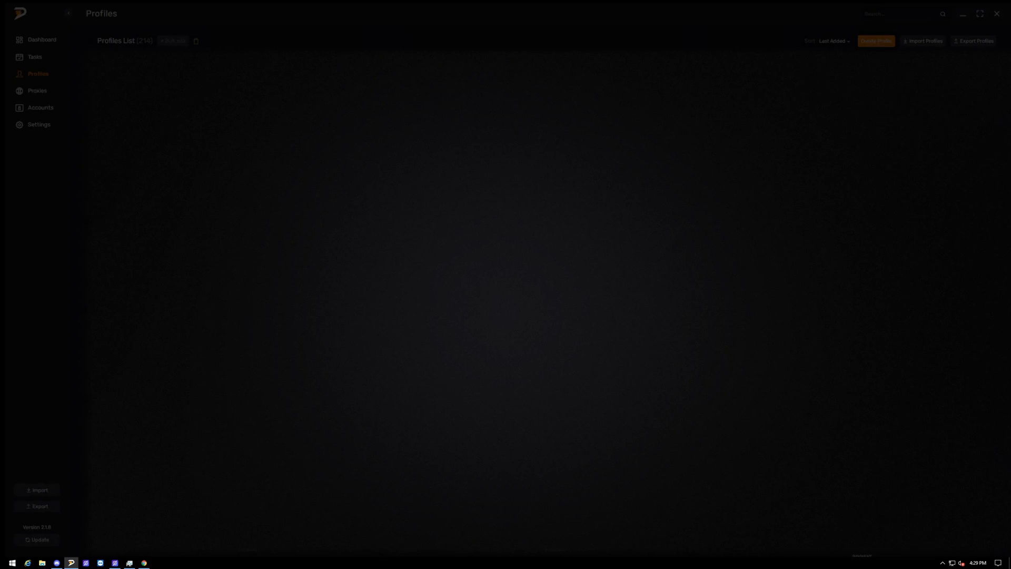
click(875, 41)
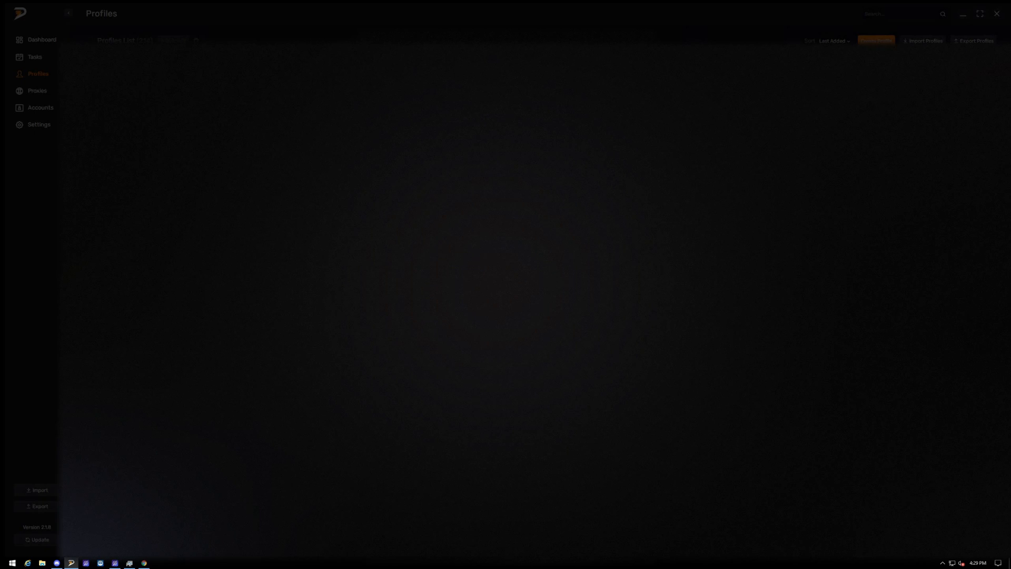
click(34, 57)
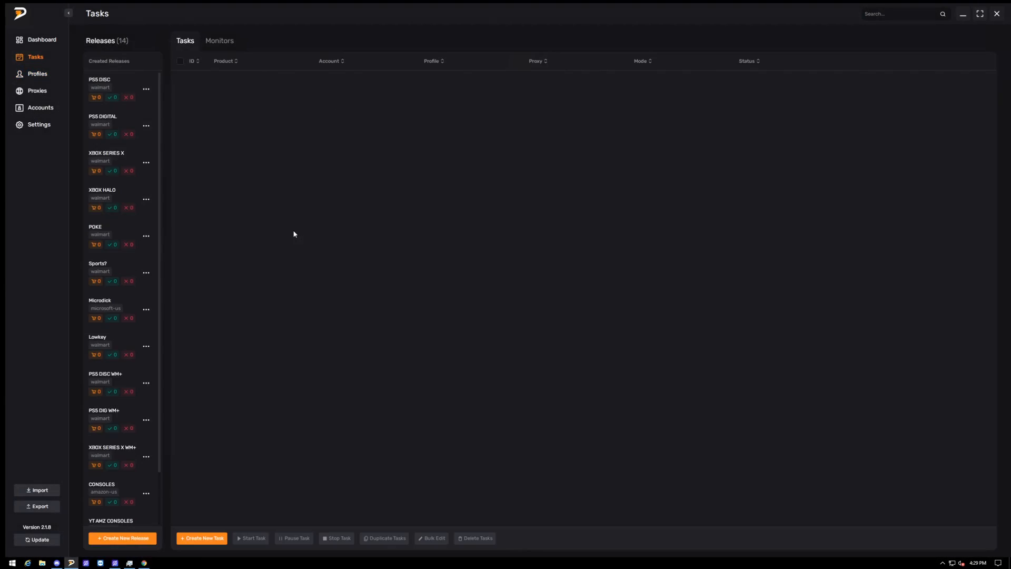
scroll(down, 3)
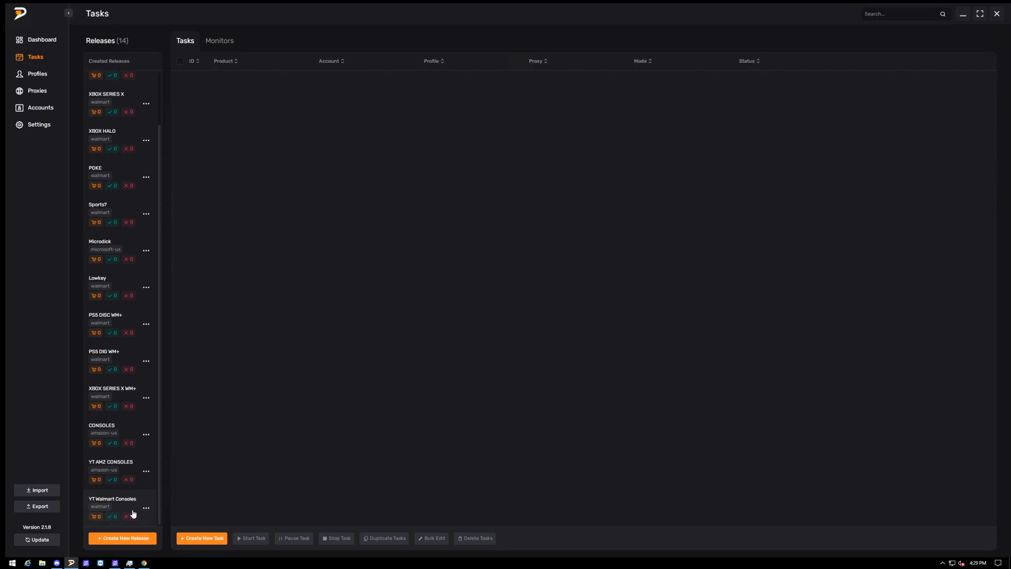
click(122, 538)
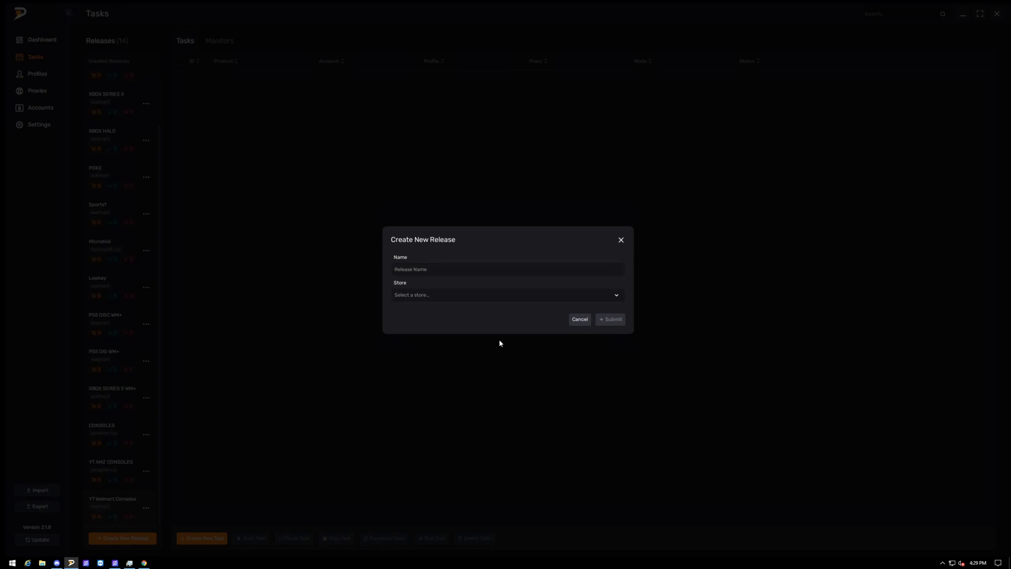
click(506, 295)
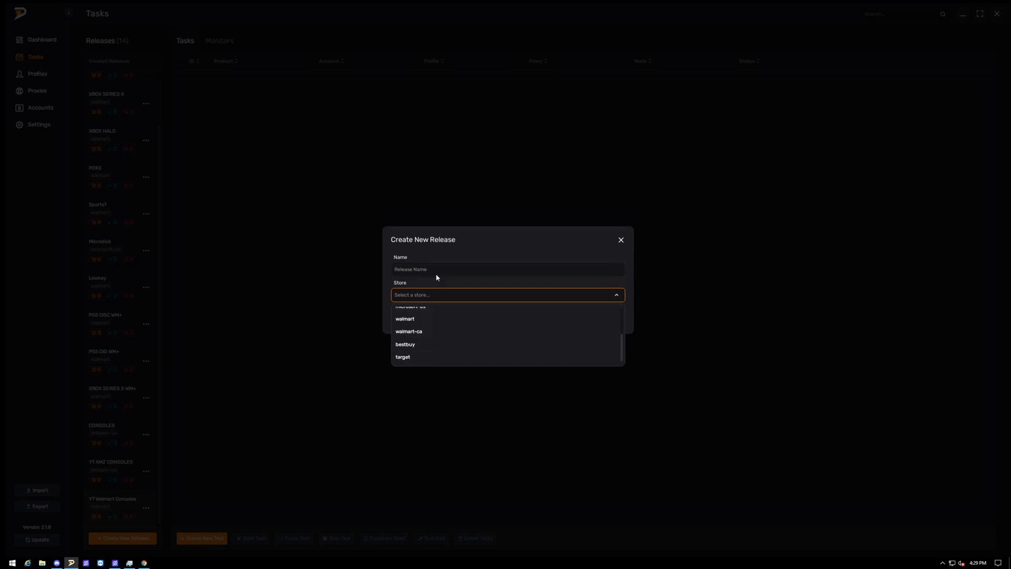
click(619, 240)
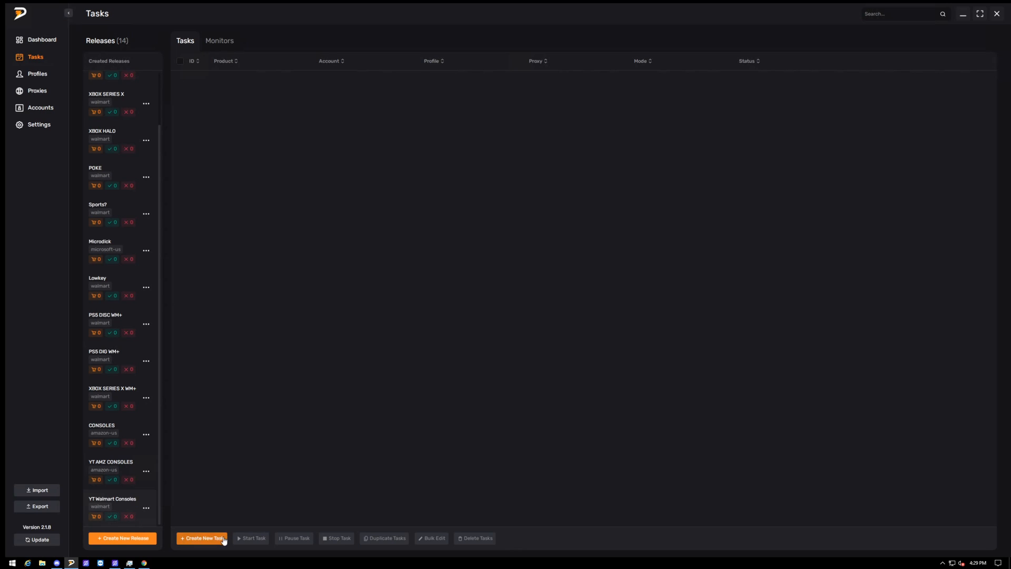
mouse_move(256, 467)
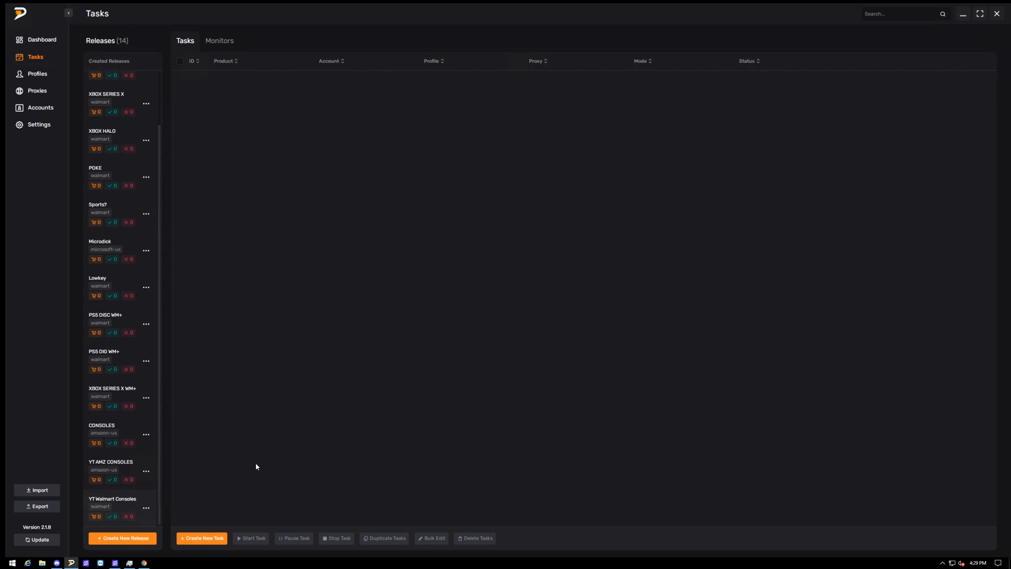
mouse_move(203, 538)
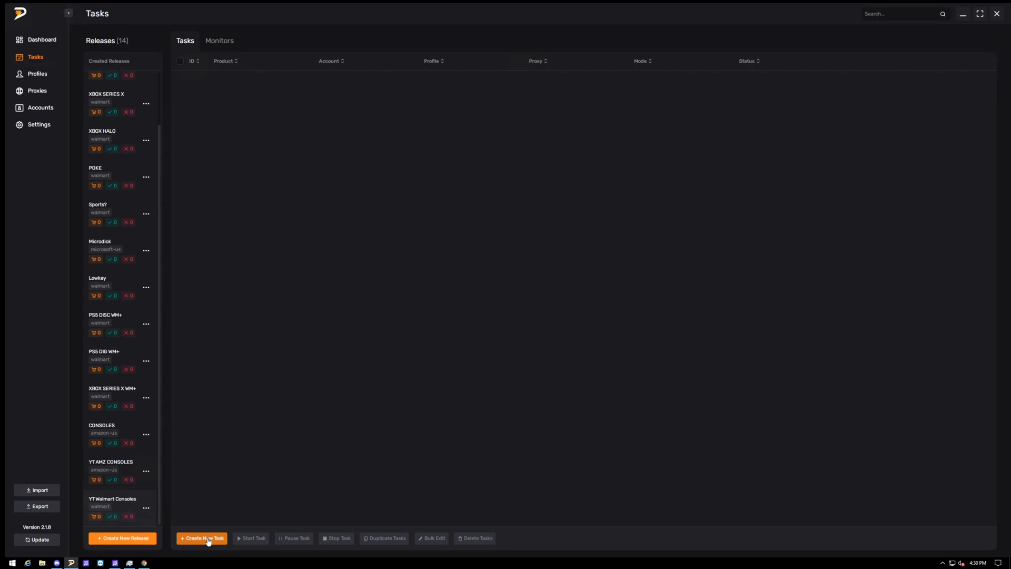
Step: Start a new Account-mode task with the existing Walmart account, delay 500 and the YT DEMO profile
click(201, 538)
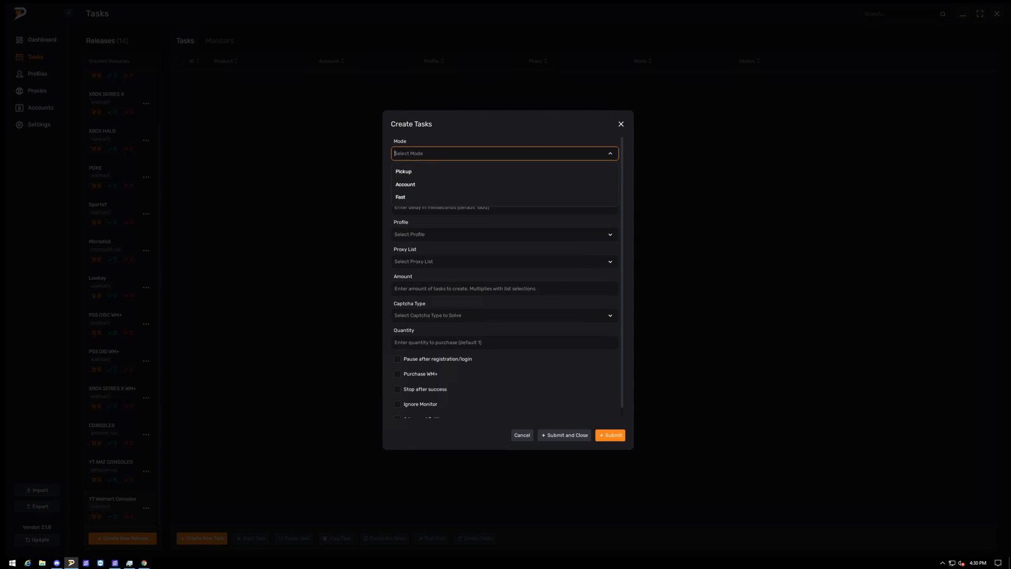
click(405, 184)
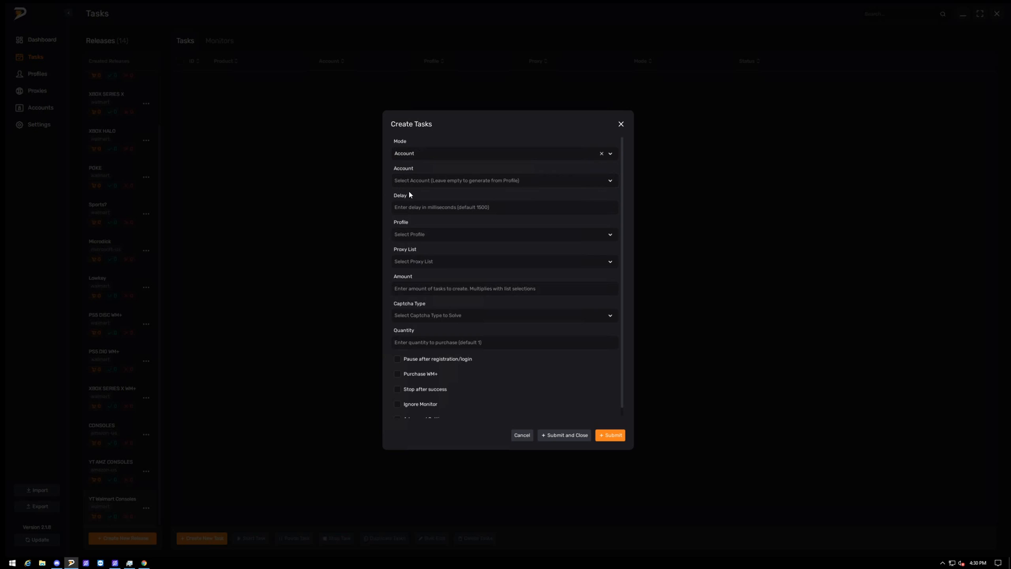
click(503, 181)
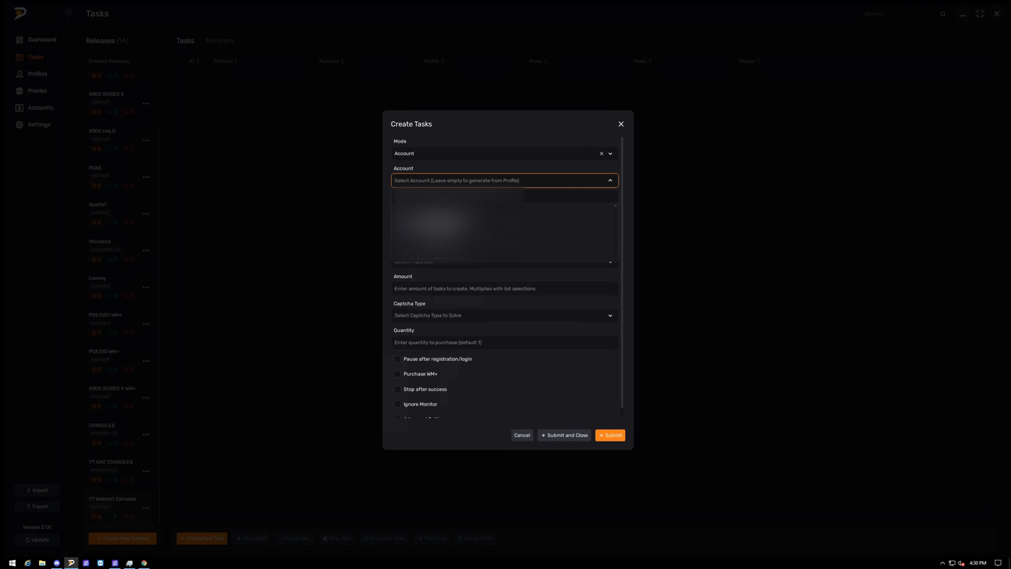
click(451, 221)
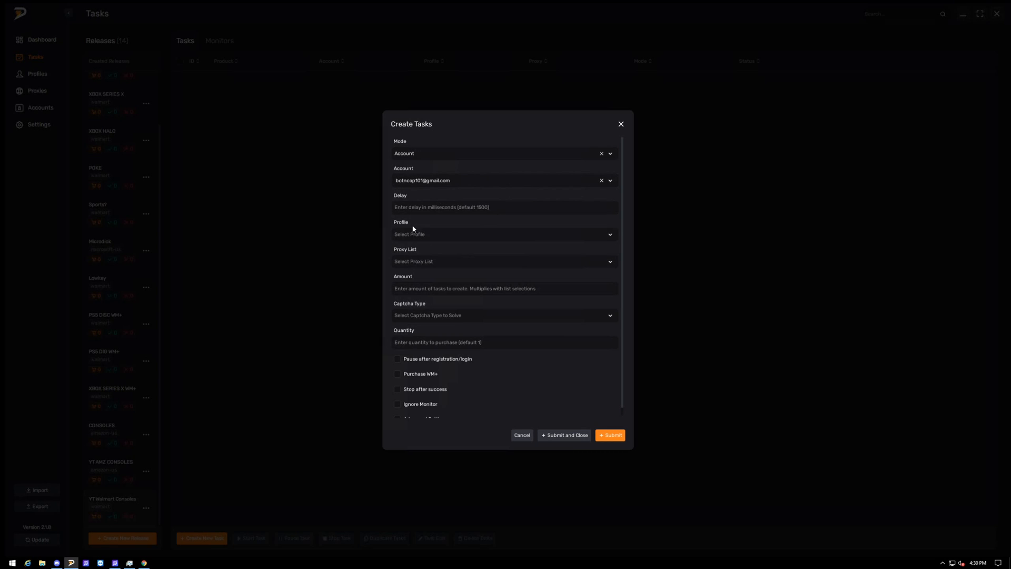
click(503, 207)
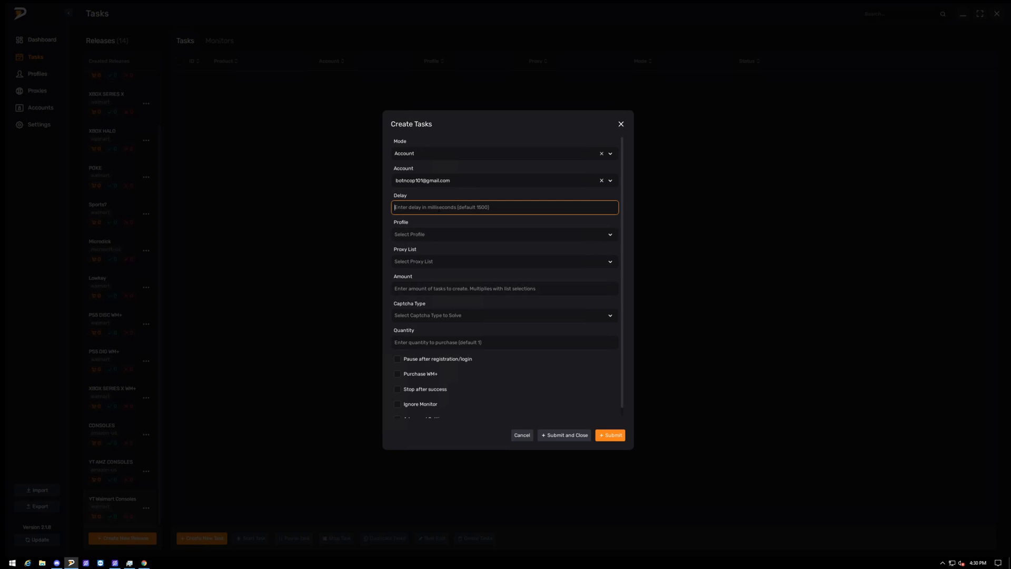
text(5000)
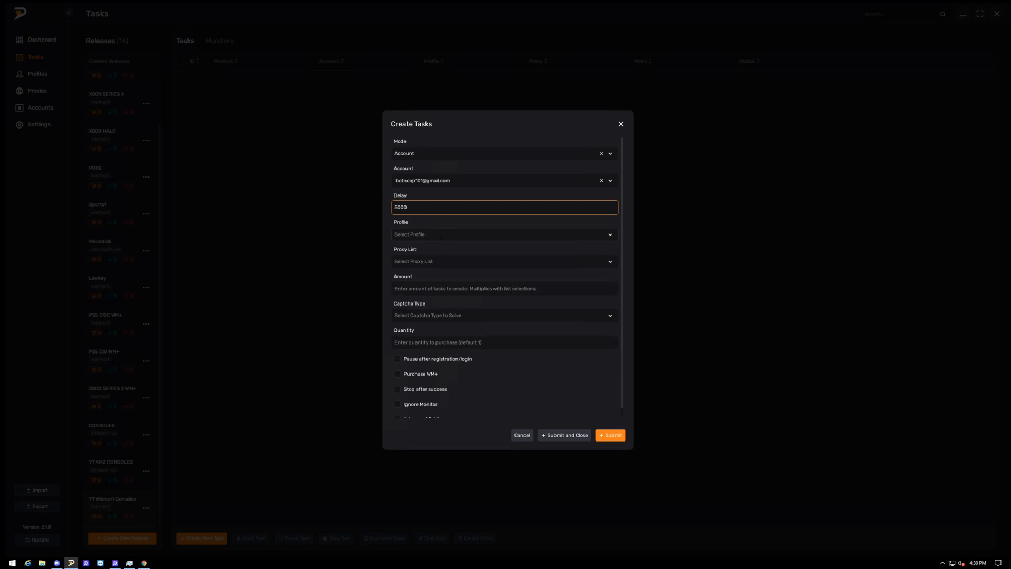
click(505, 234)
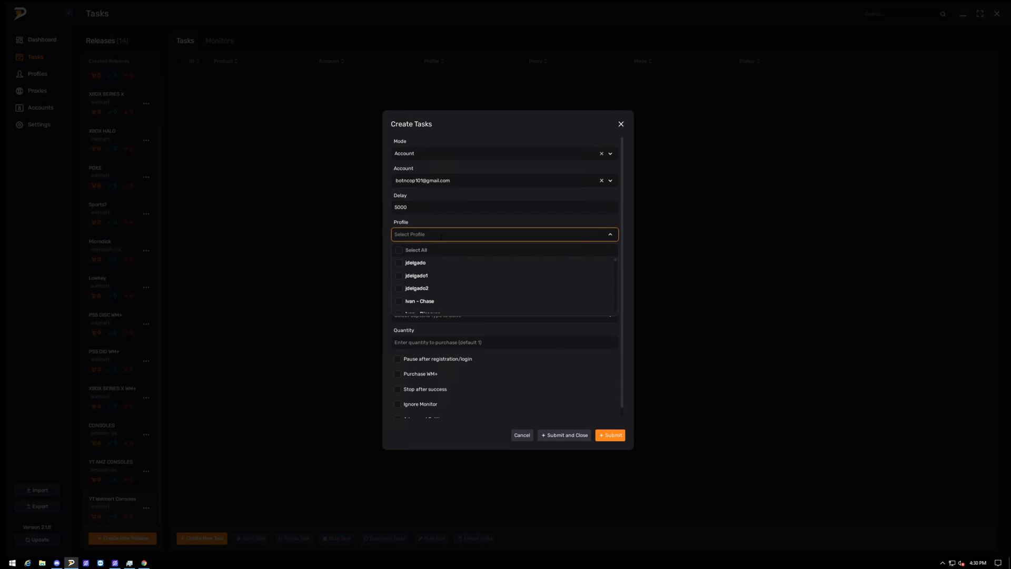
text(yt)
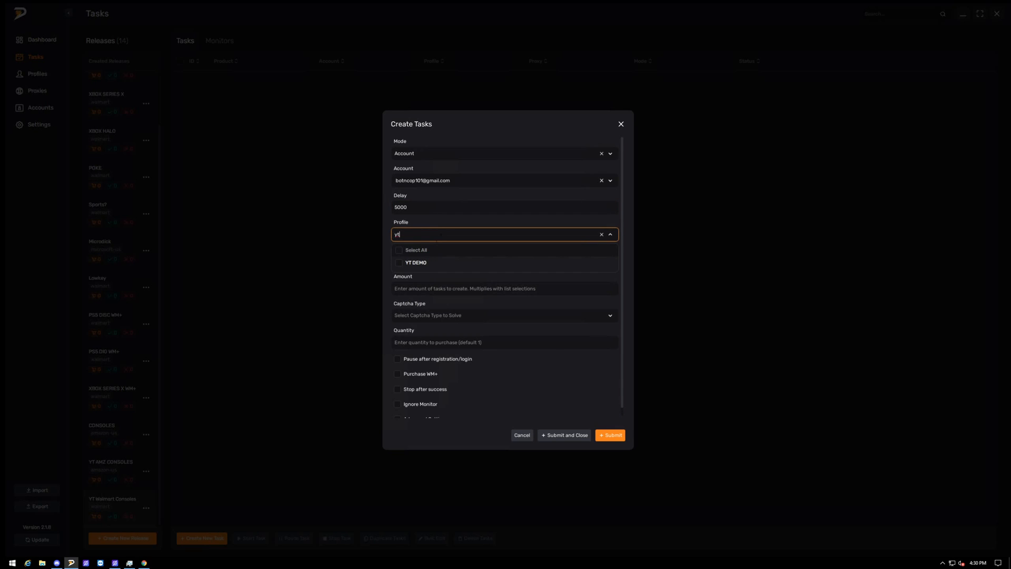
click(415, 262)
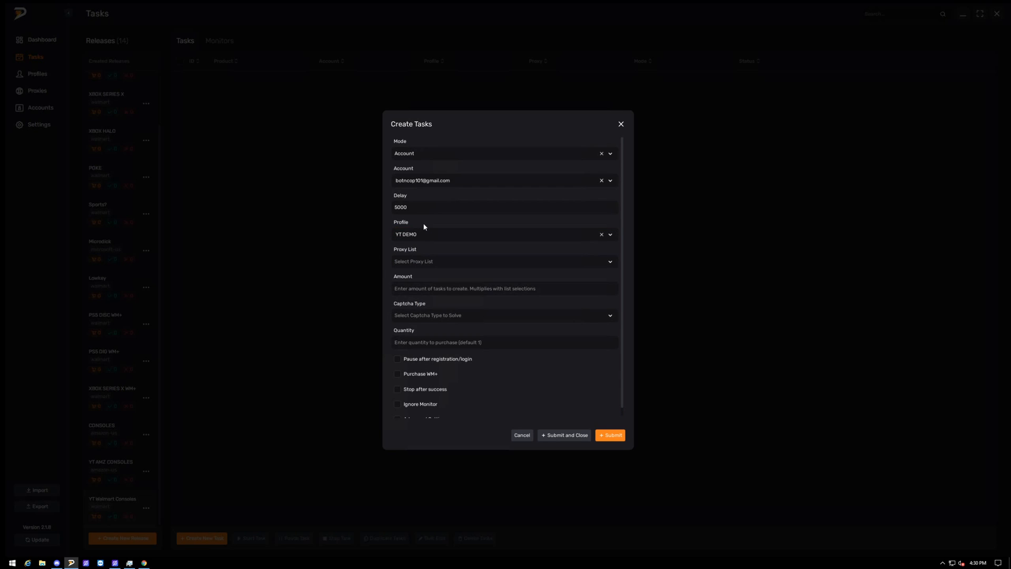
mouse_move(408, 231)
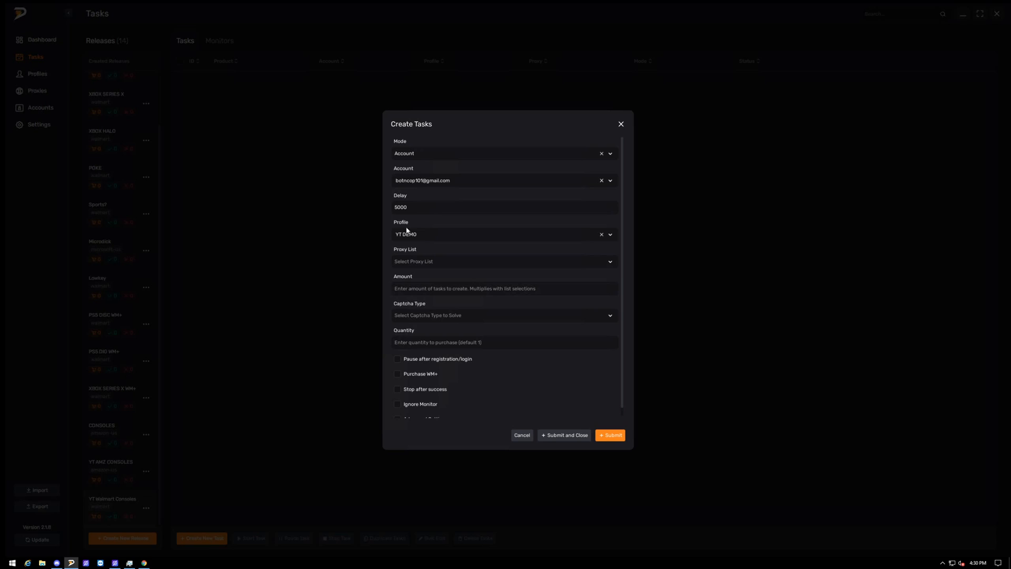
mouse_move(398, 202)
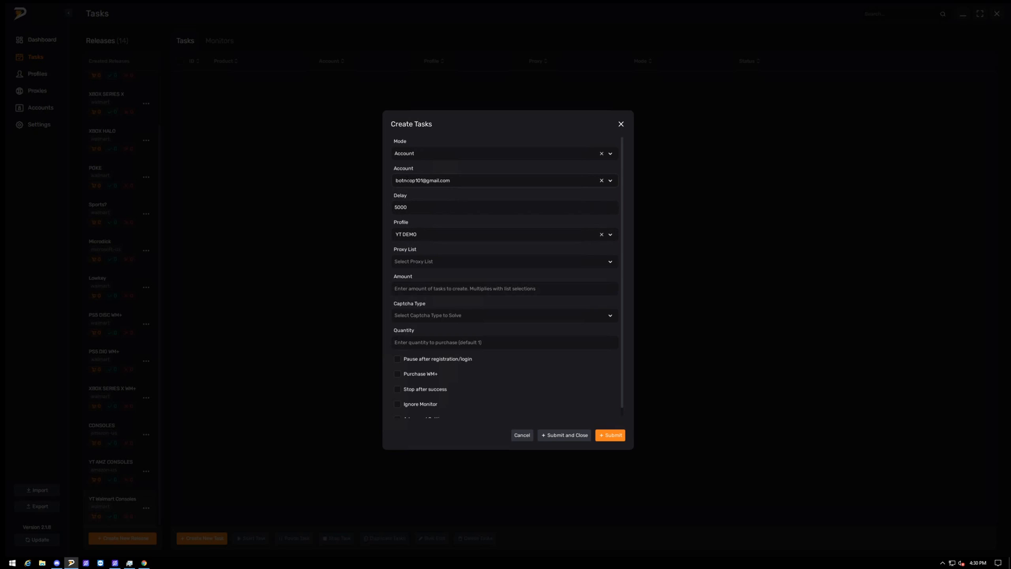
Step: Use the AYCO Resis proxy list, amount 1 and Hold Captcha as the captcha type
click(503, 261)
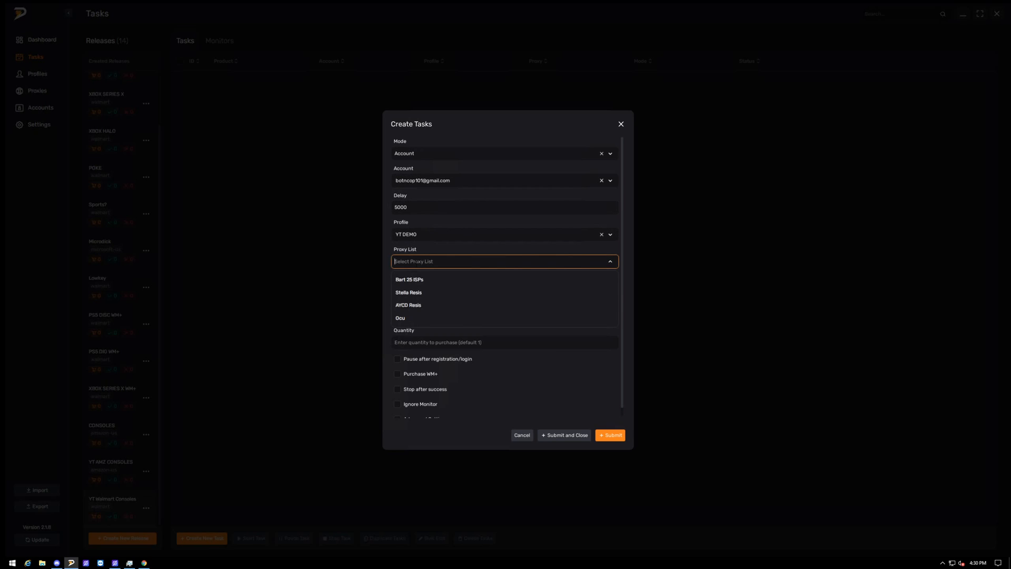
click(409, 305)
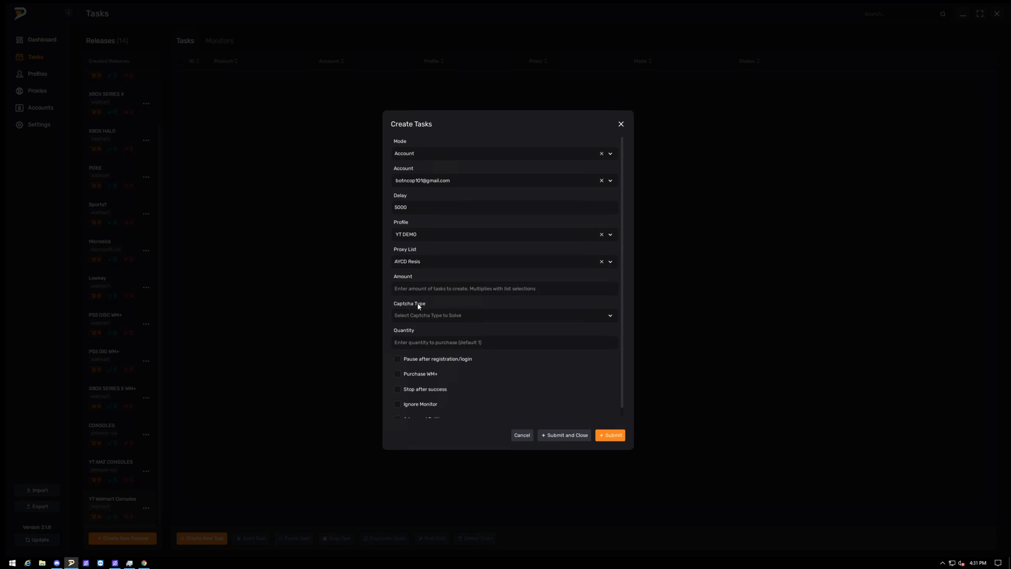
click(504, 289)
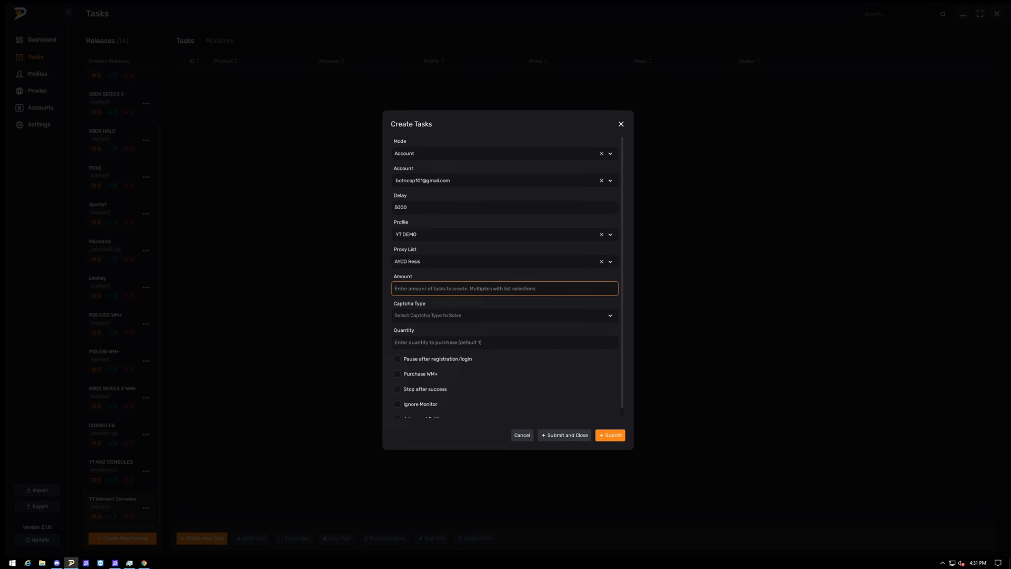
text(1)
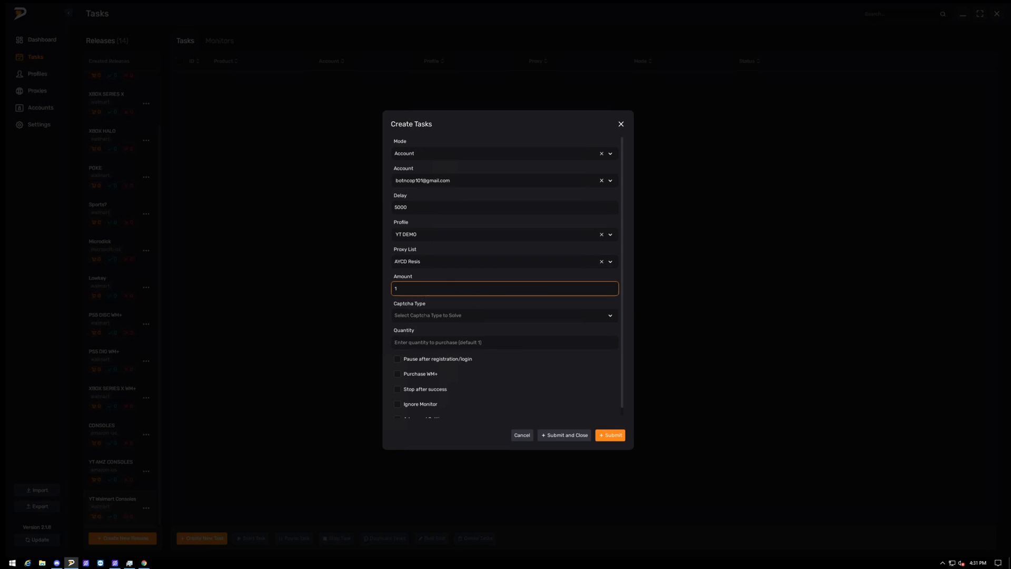
click(504, 315)
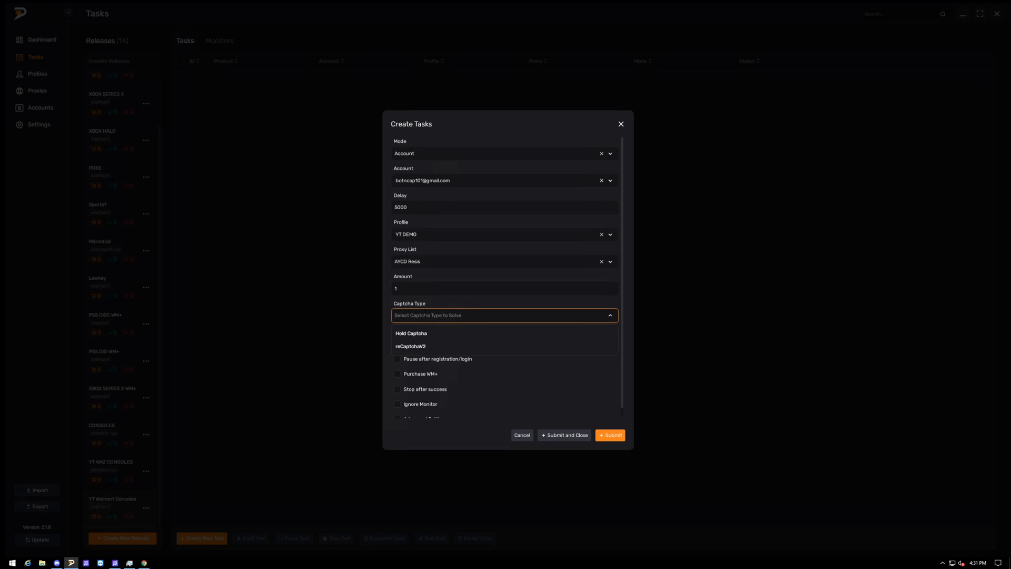
click(410, 334)
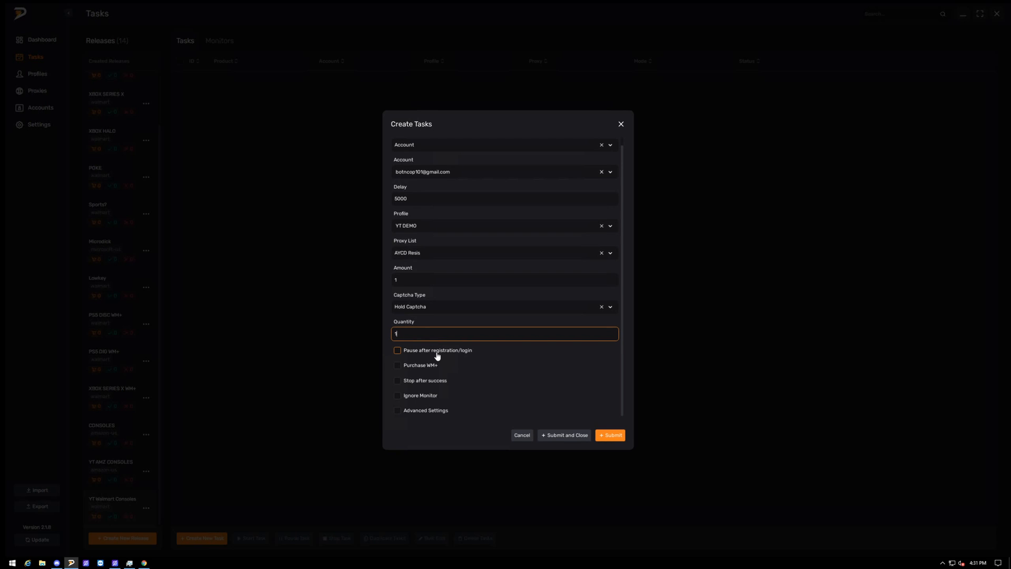
Step: Enable pause after login and stop after checkout, then submit the task to the list
click(397, 350)
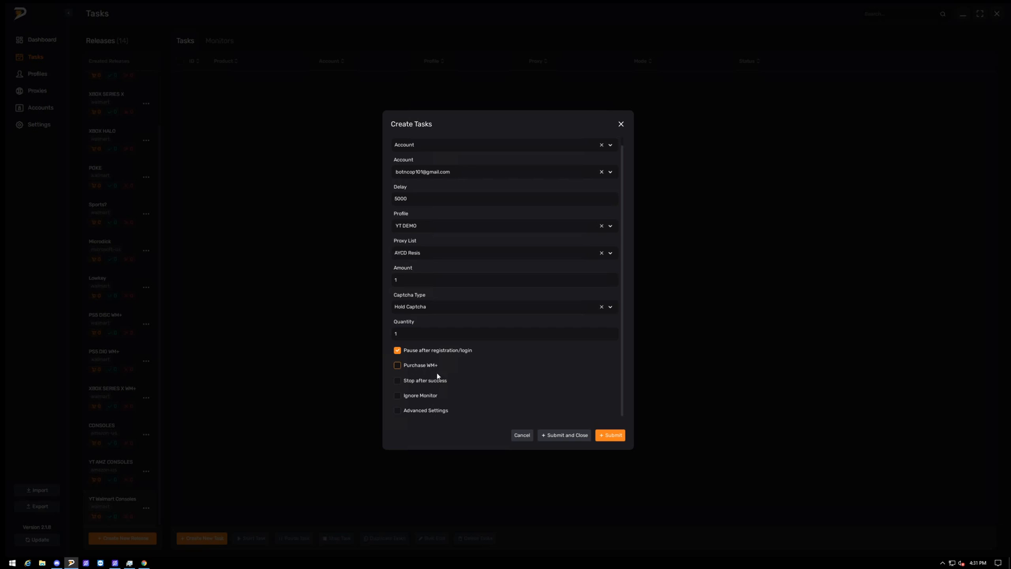
mouse_move(432, 370)
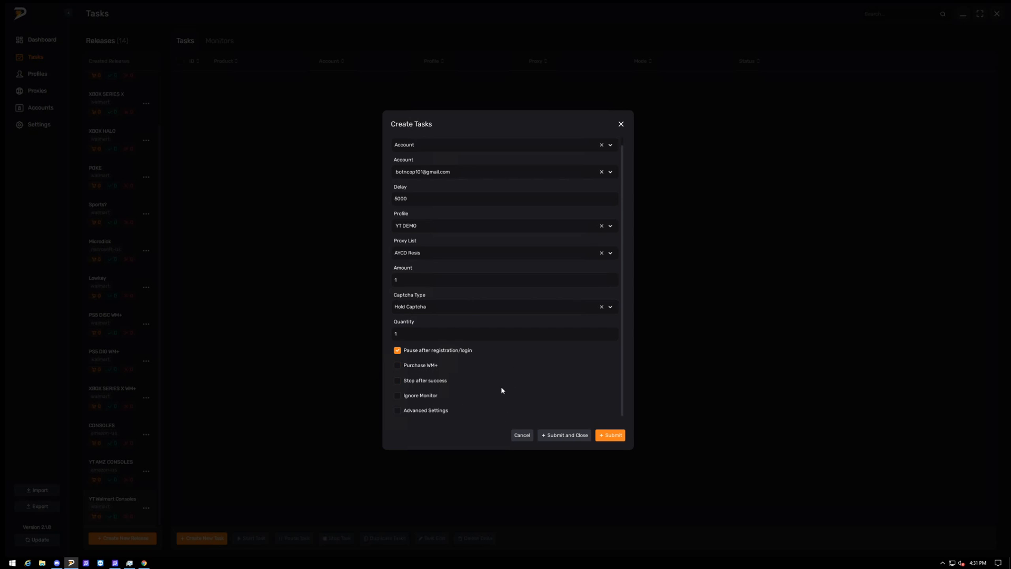
mouse_move(455, 380)
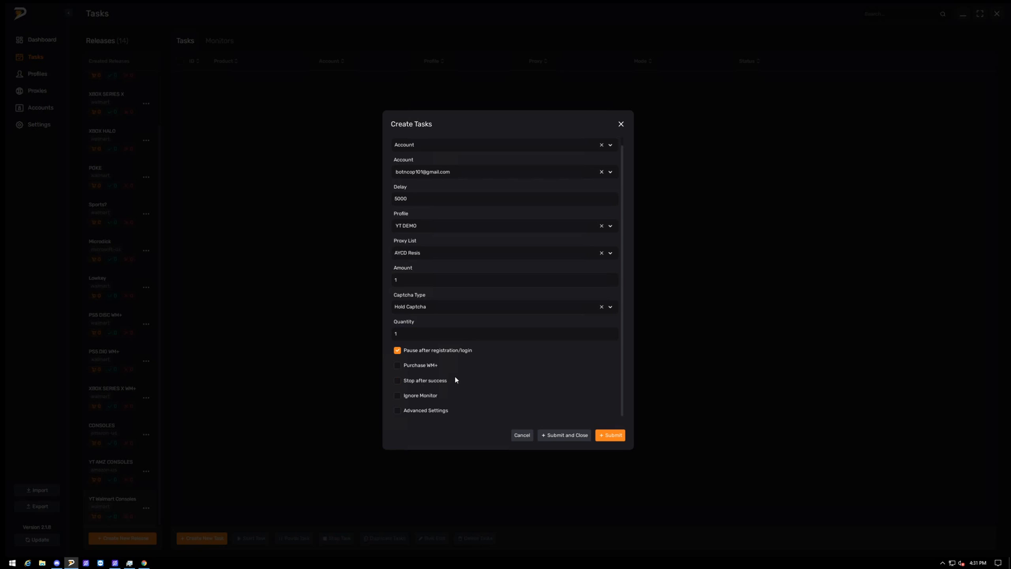
click(397, 380)
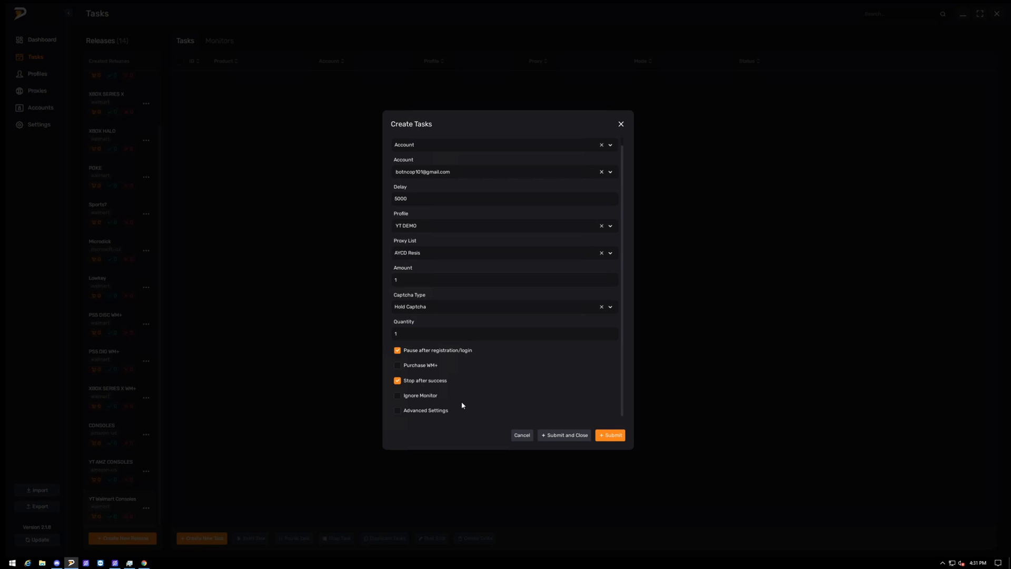
mouse_move(516, 385)
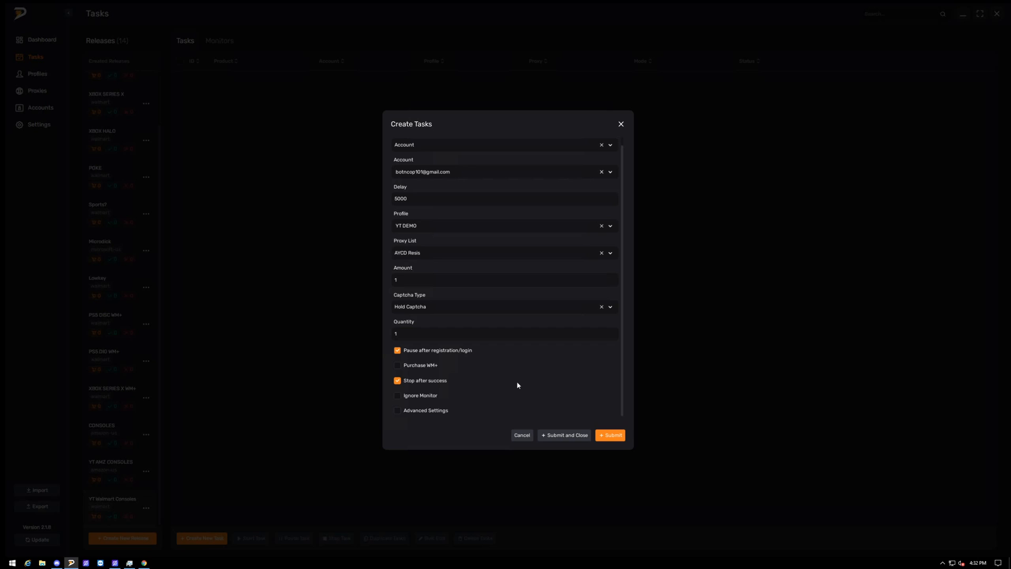
mouse_move(441, 404)
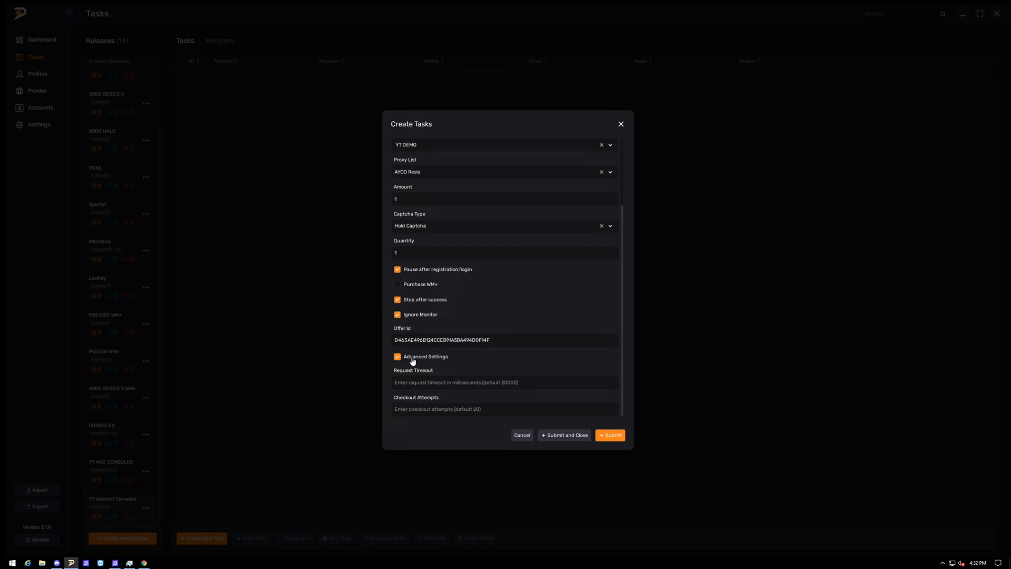
click(397, 355)
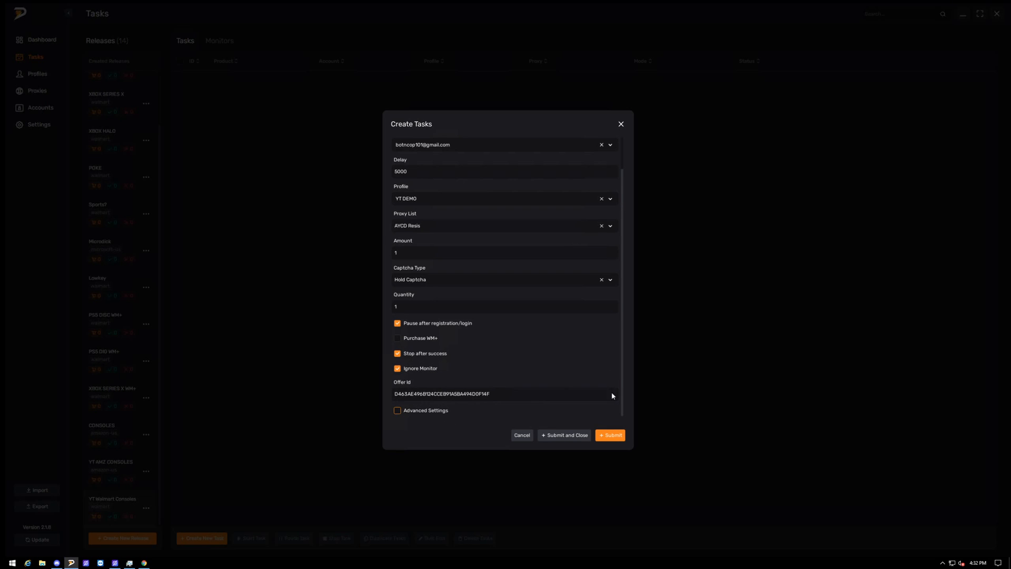
click(609, 435)
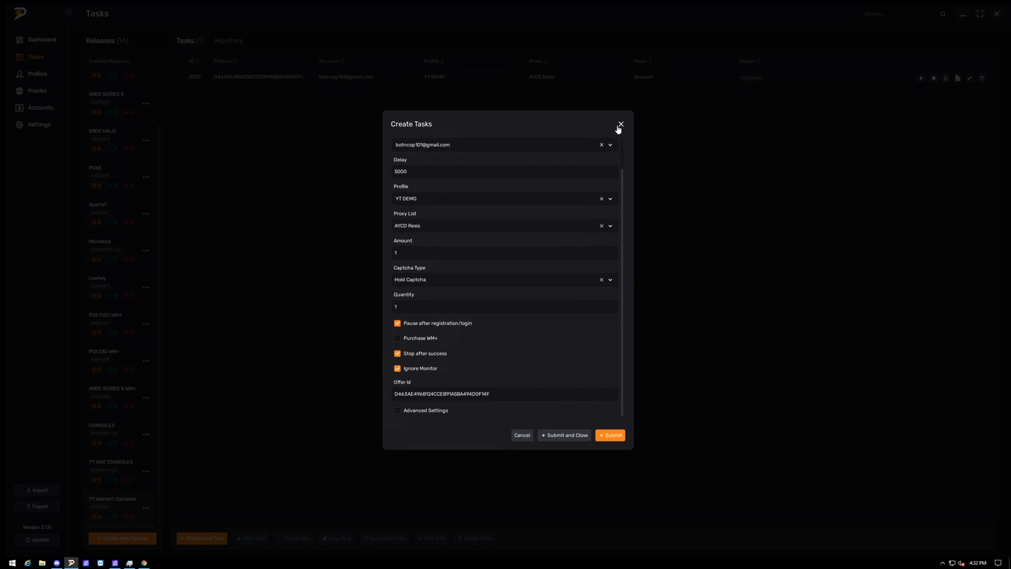
Step: Run task 0001, pause it, and resume it from its row controls
click(619, 124)
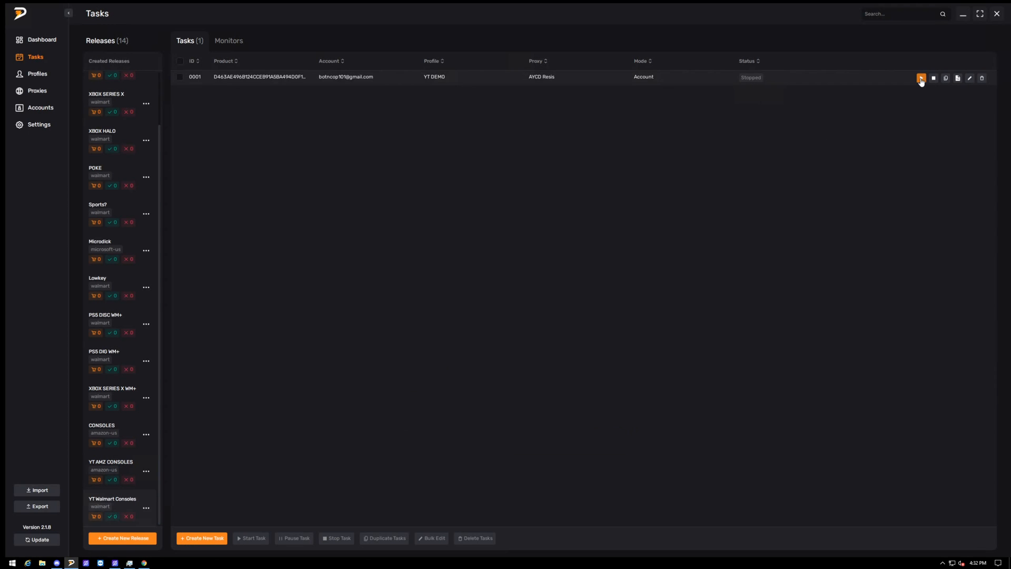
click(920, 77)
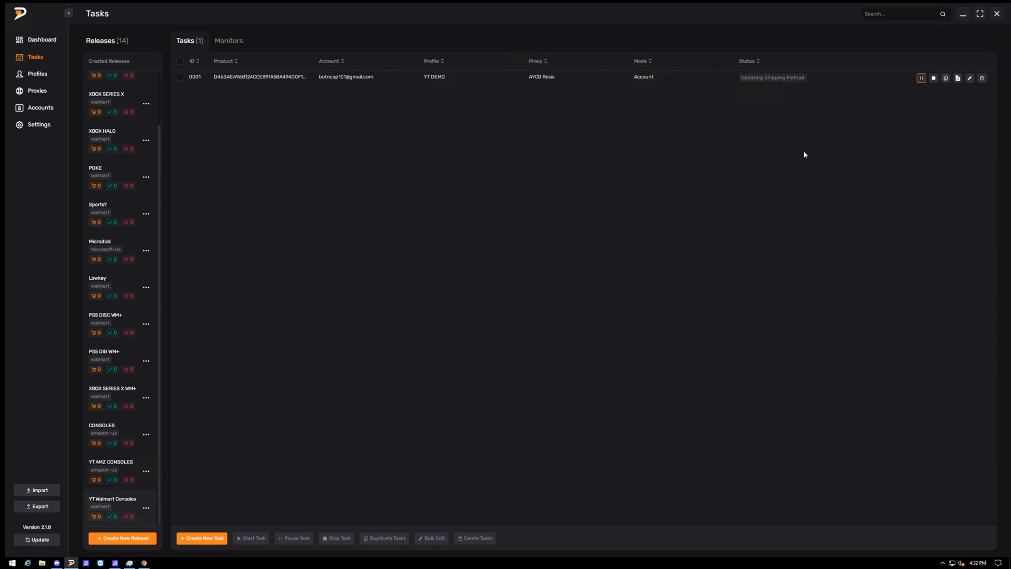
click(920, 77)
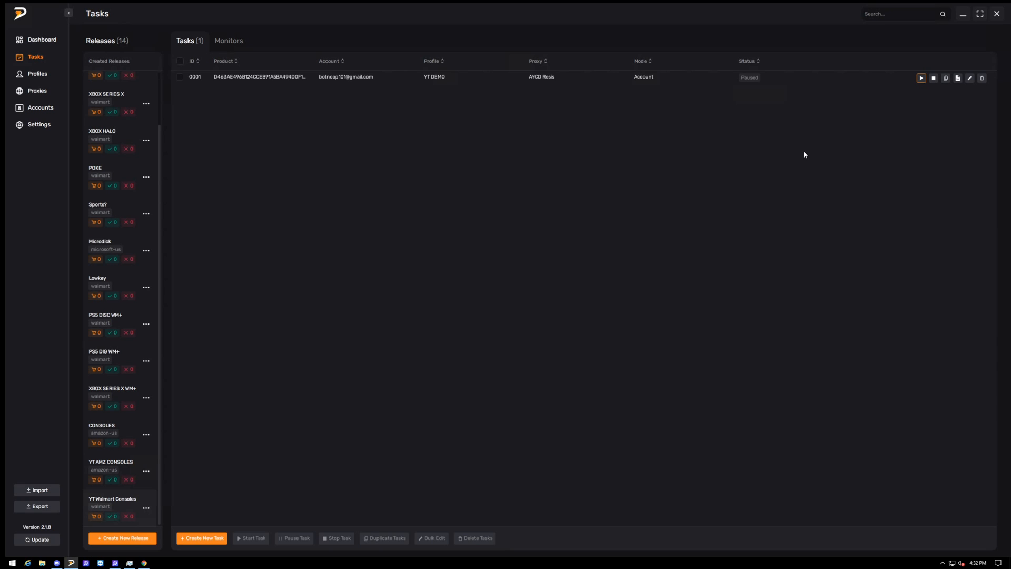
mouse_move(895, 121)
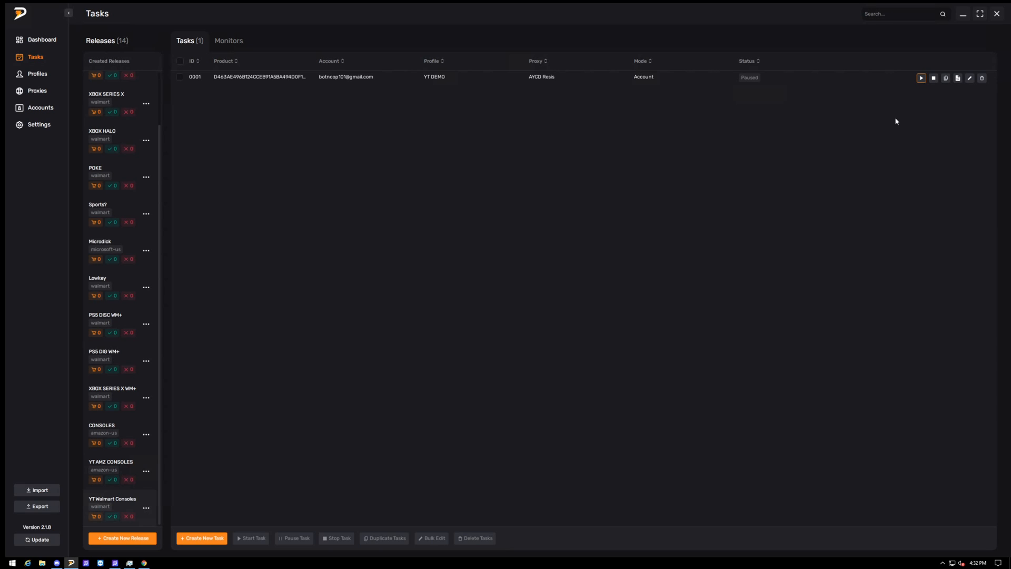
click(920, 77)
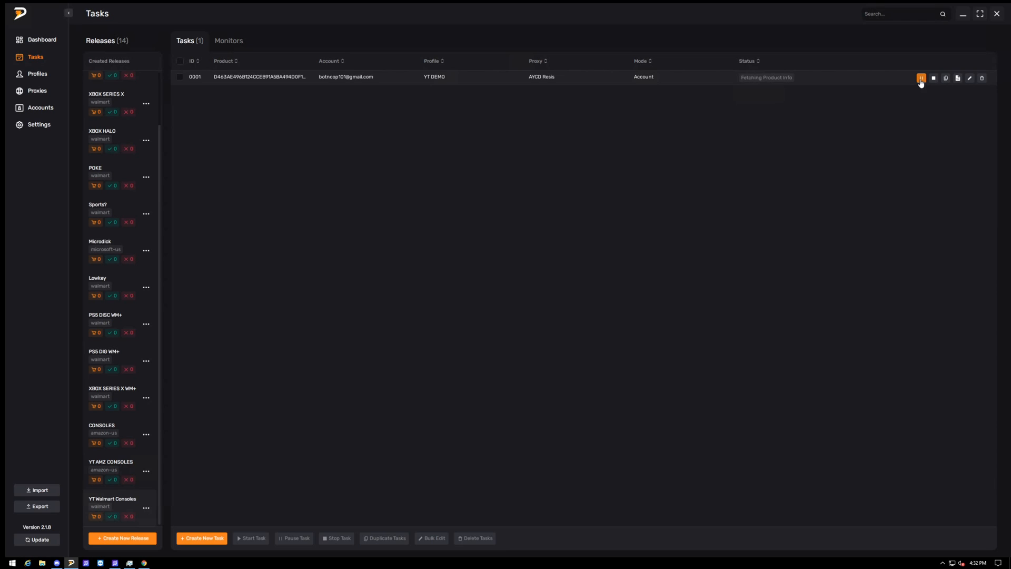
Step: Stop task 0001 so it reads Stopped and leave its row deselected
click(179, 77)
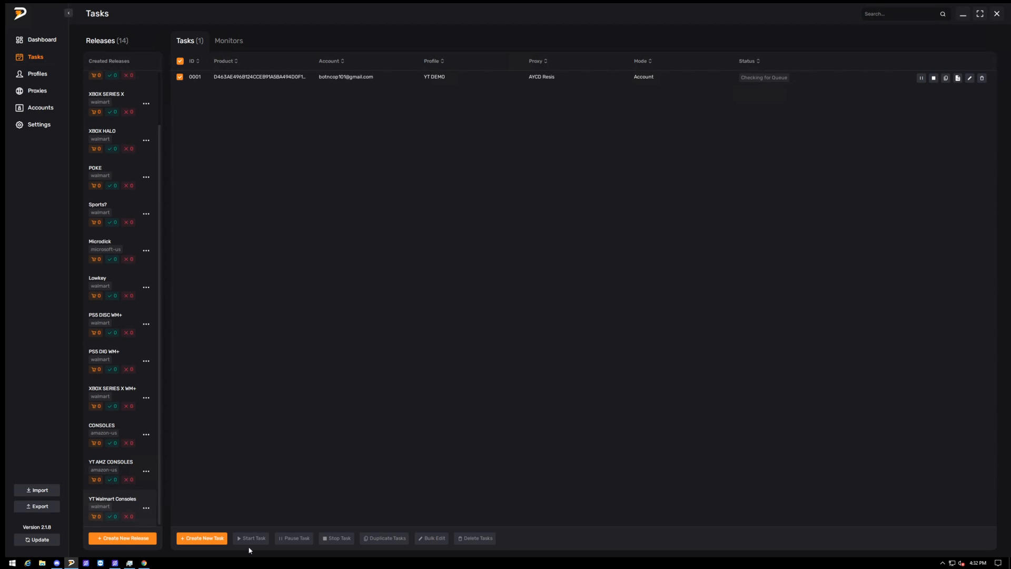
mouse_move(747, 86)
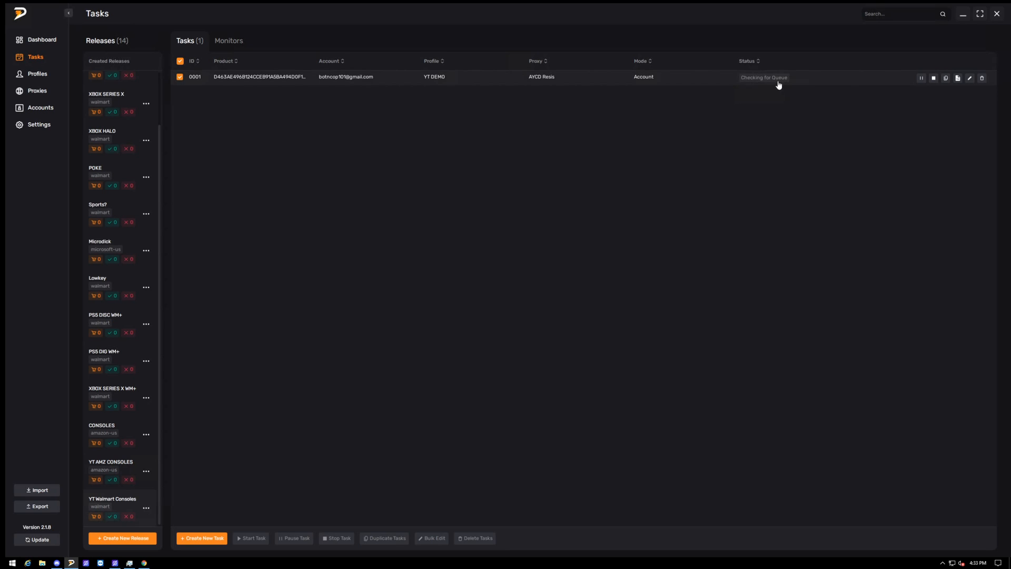
click(932, 76)
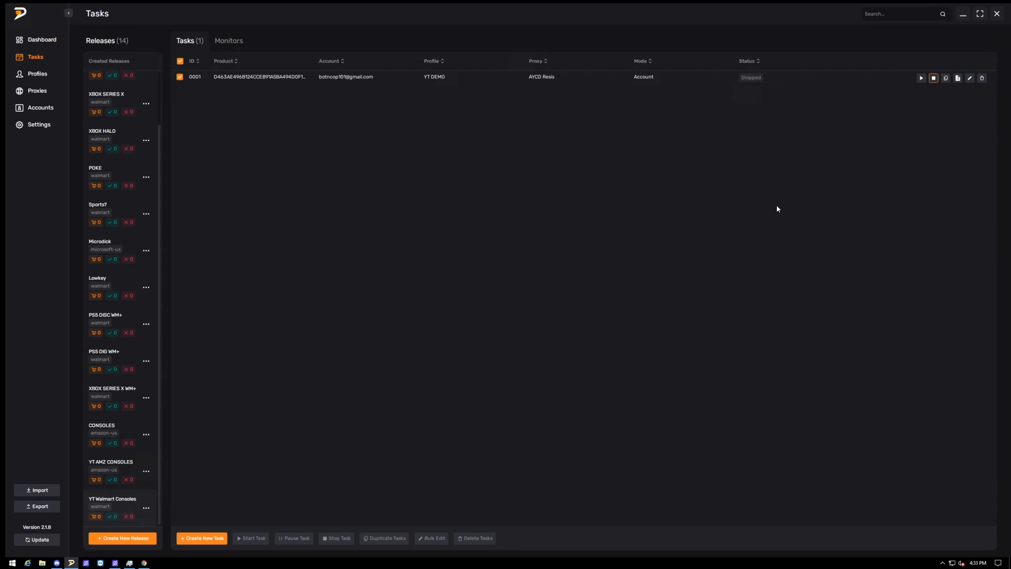
click(180, 61)
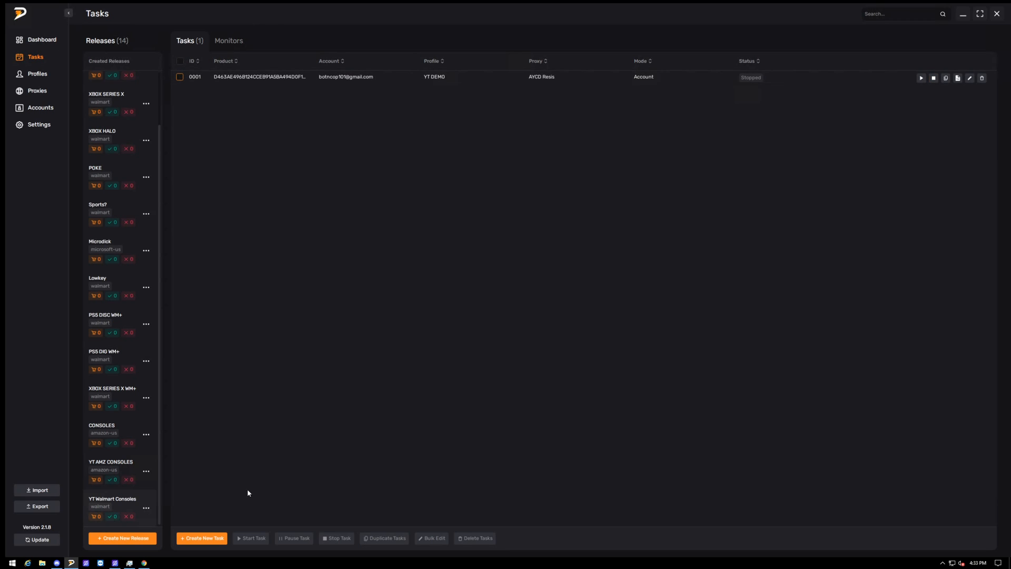
Step: Start a second Account-mode task with no account, the Ivan Bestbuy profile and delay 5000
click(201, 538)
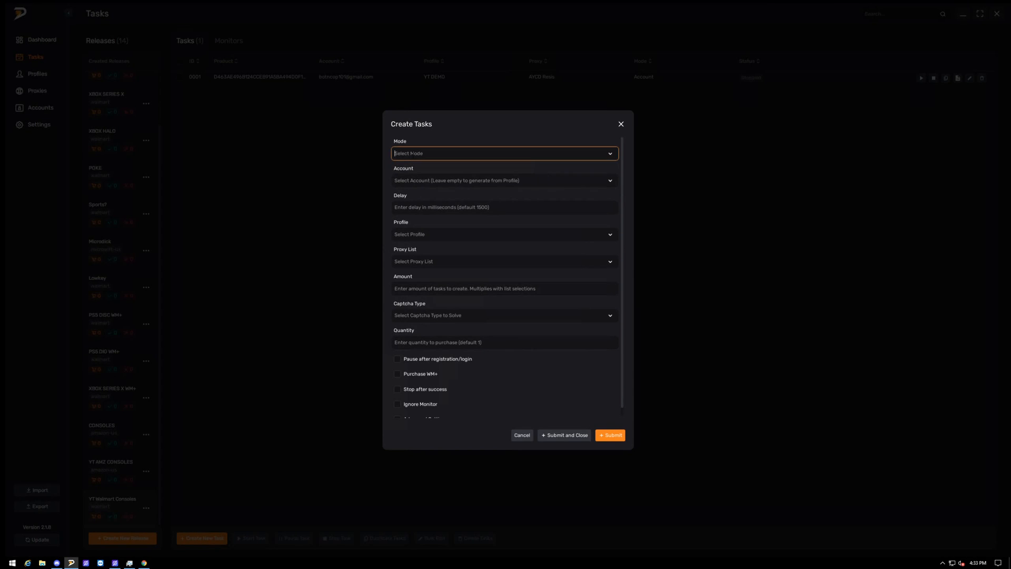
click(504, 153)
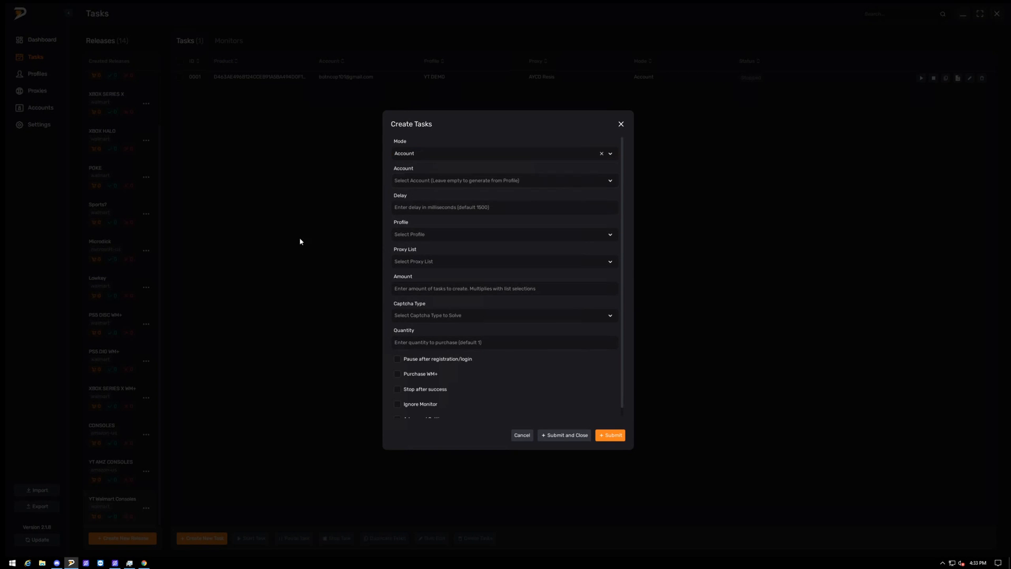
click(503, 180)
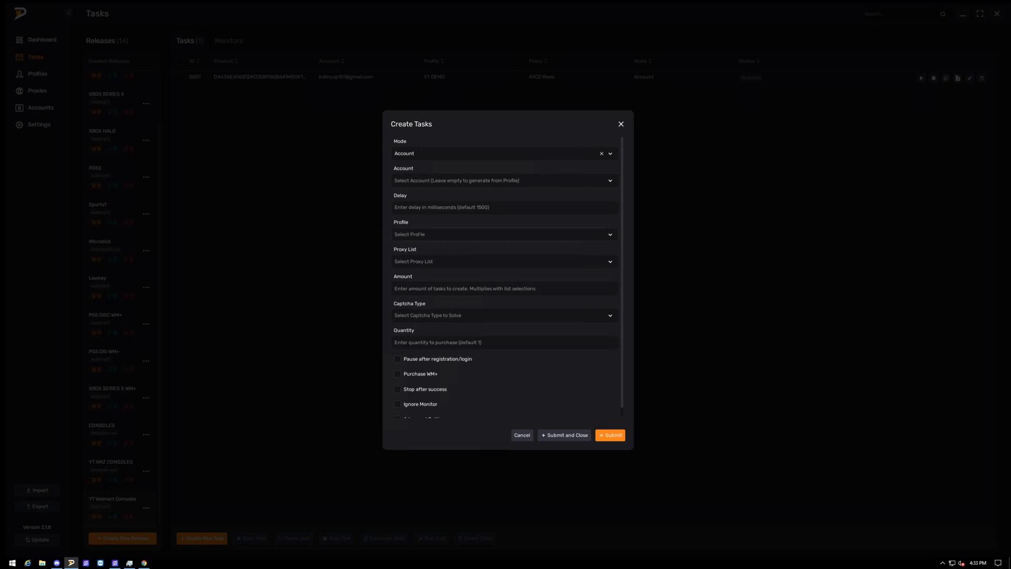
click(504, 234)
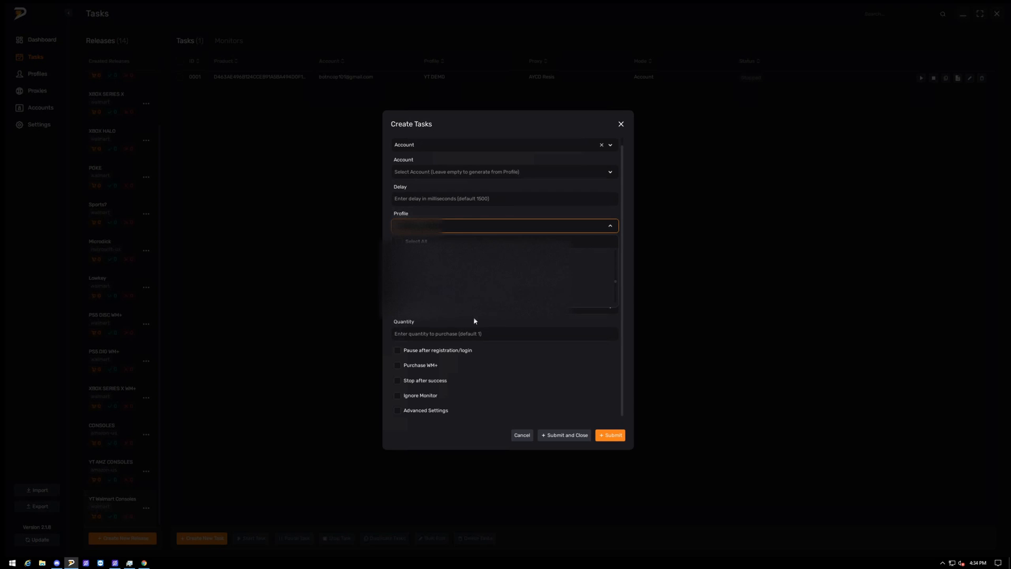
click(464, 240)
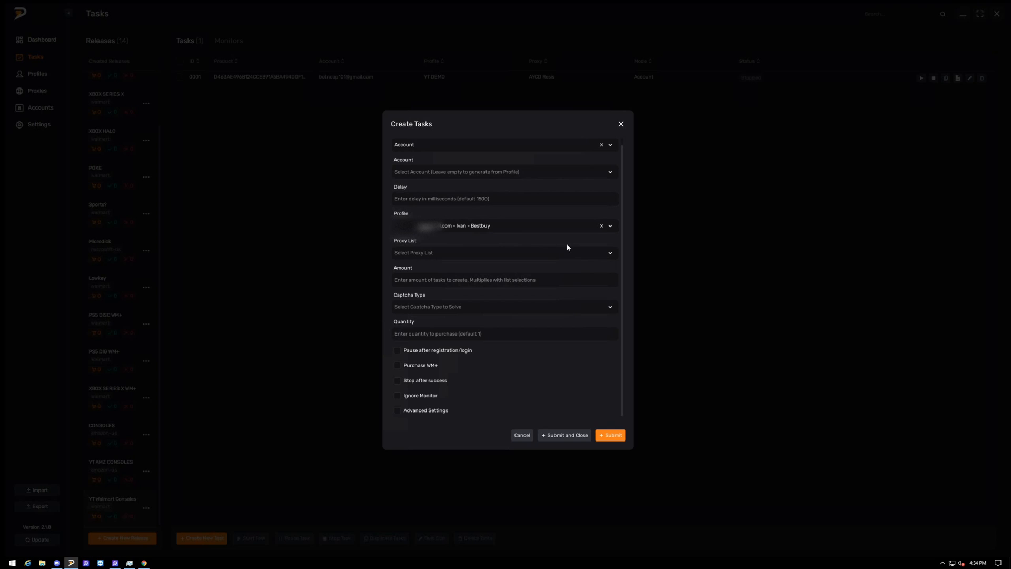
click(504, 198)
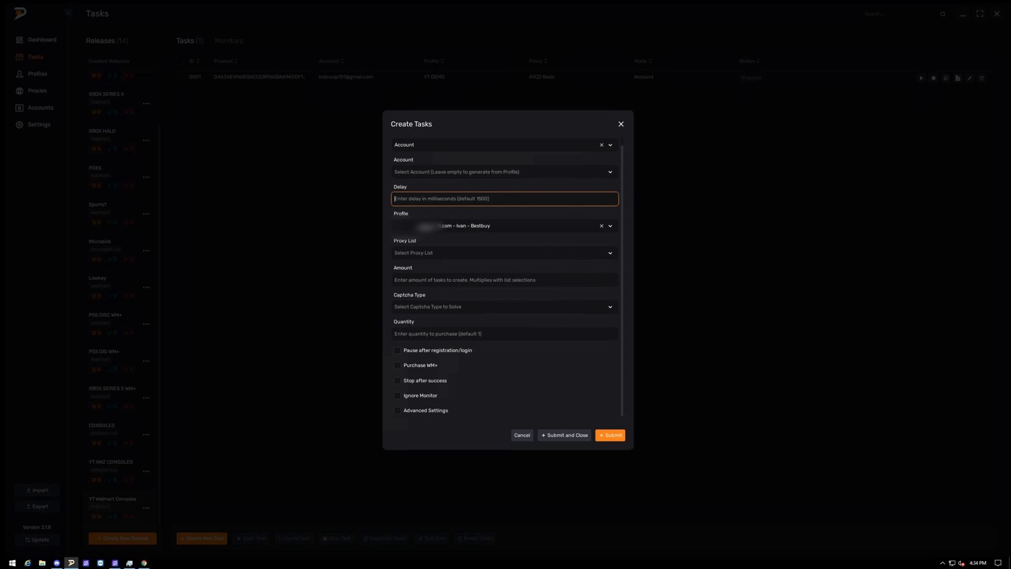
text(5000)
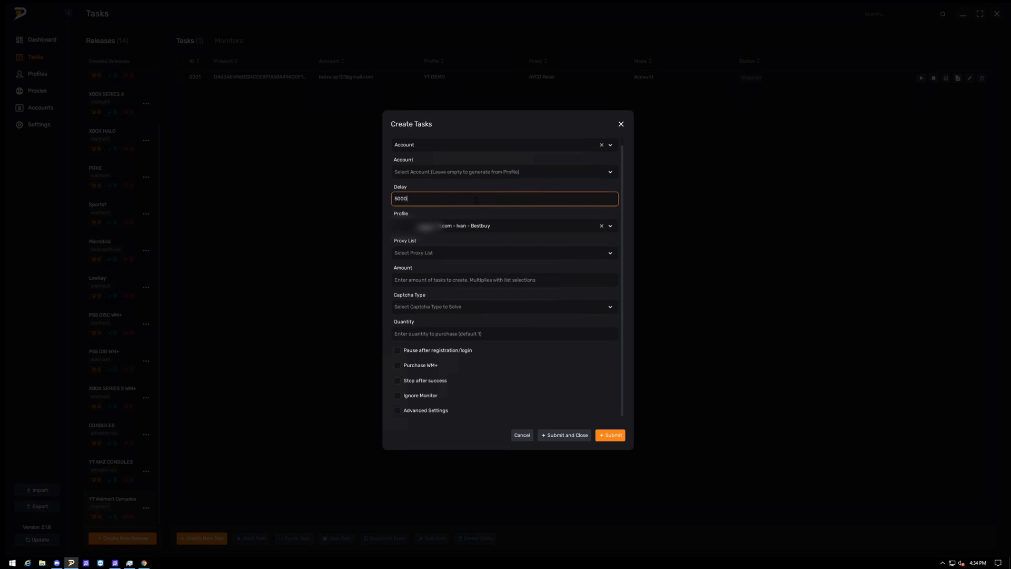
Step: Choose AYCD Resis proxies and Hold Captcha, and enter the Walmart offer id
click(504, 252)
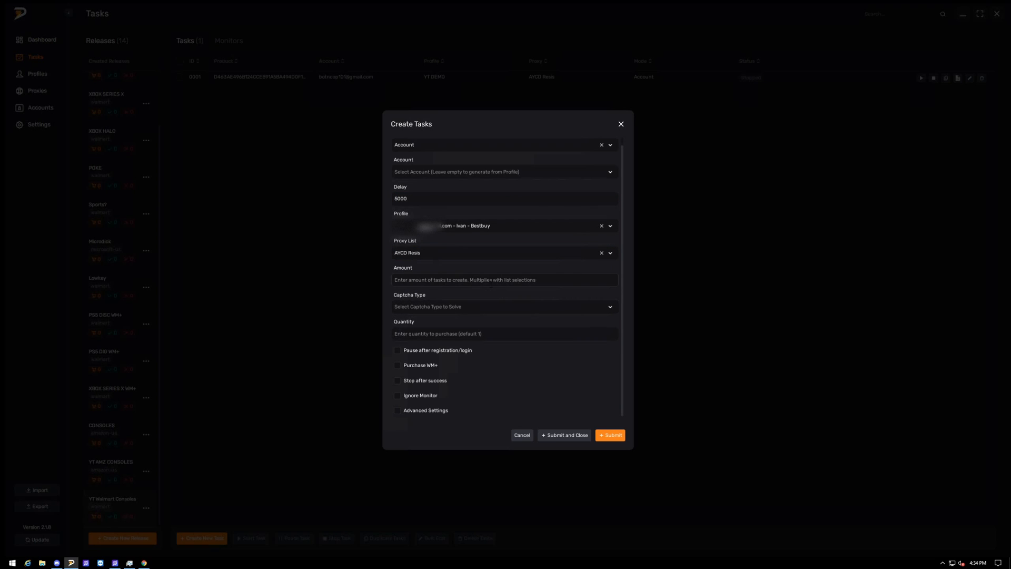
click(503, 307)
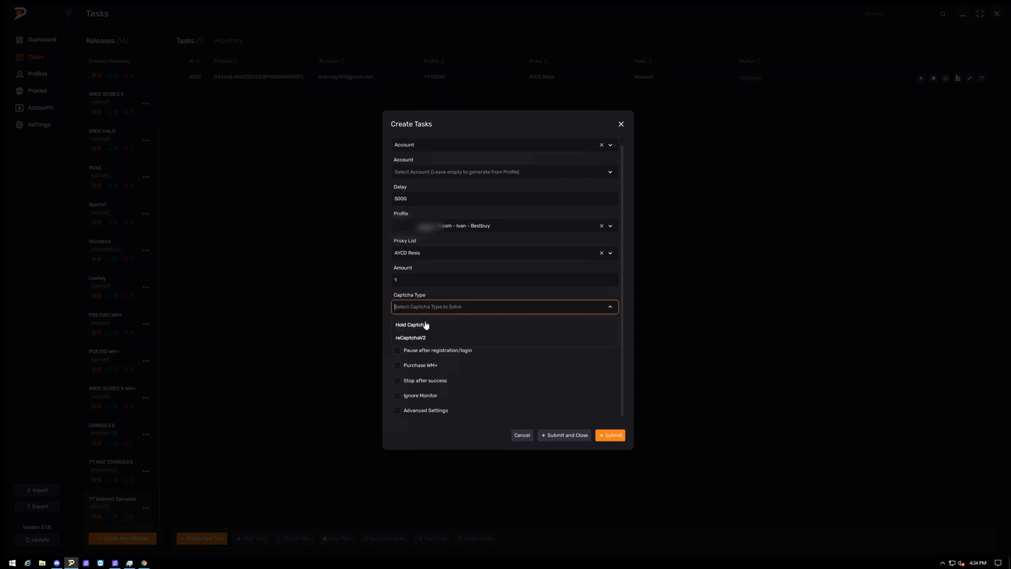
click(409, 324)
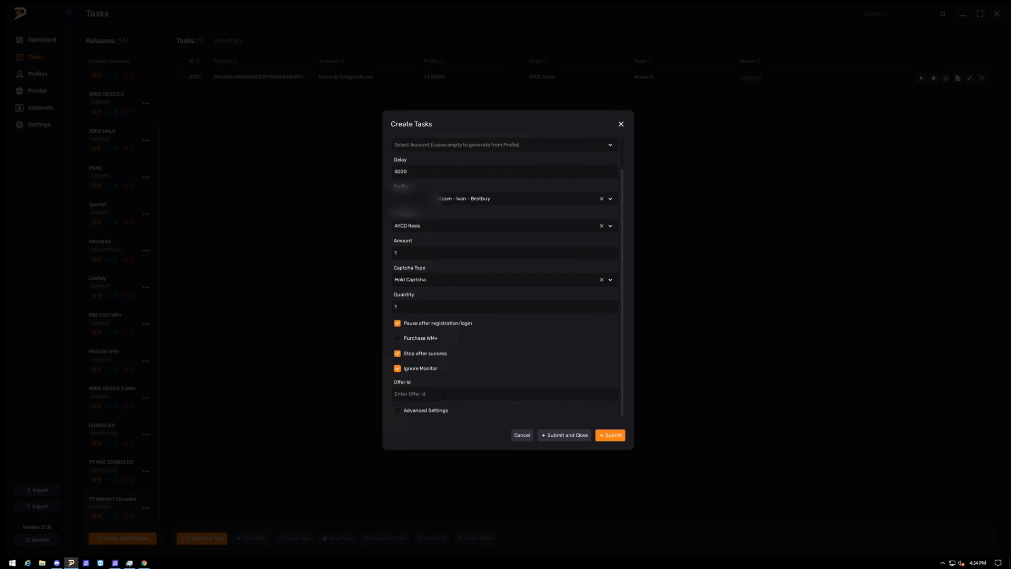
click(504, 393)
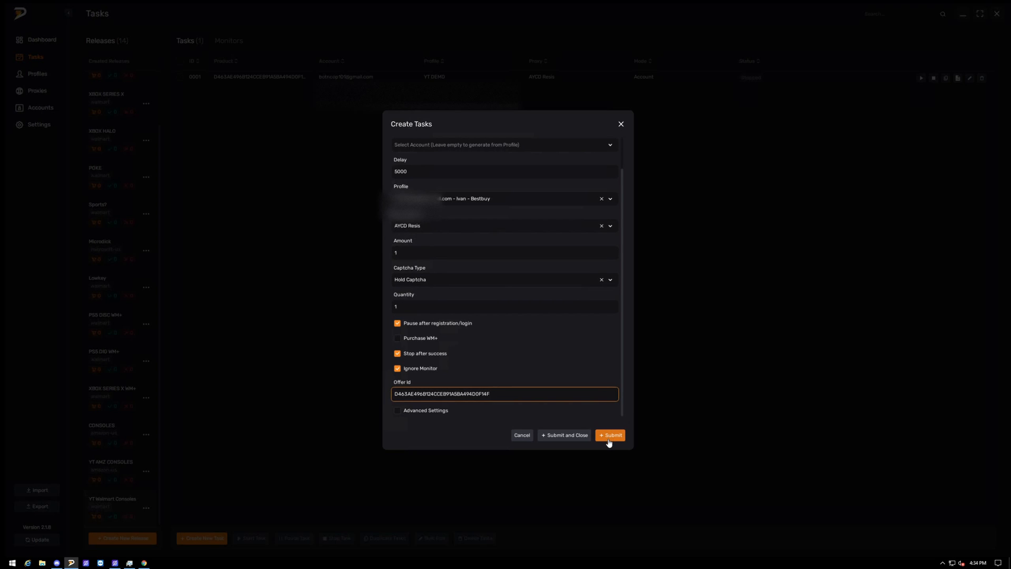
Step: Submit task 0002, run it through pause and resume, then stop it so both tasks read Stopped
click(610, 435)
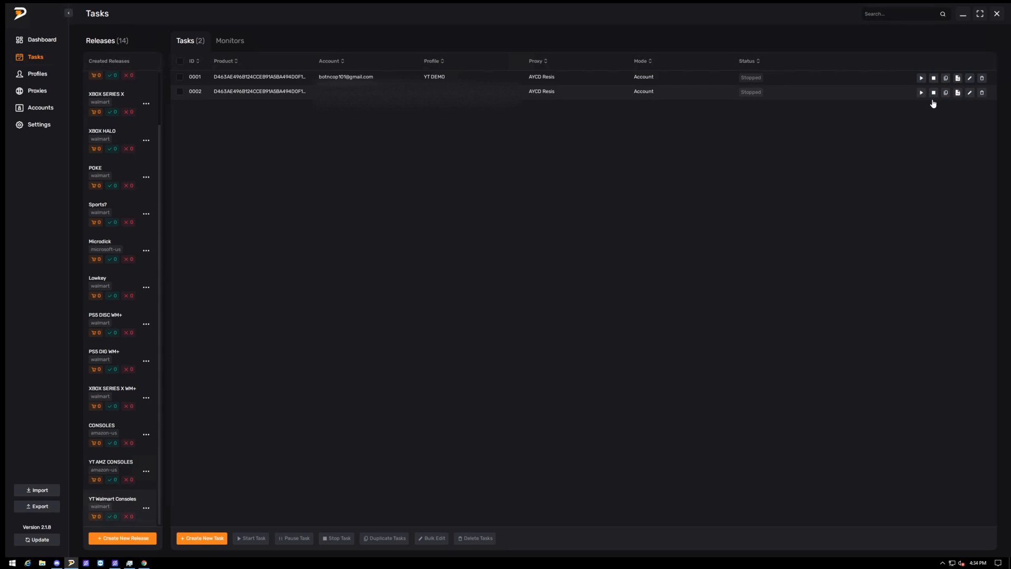
click(920, 93)
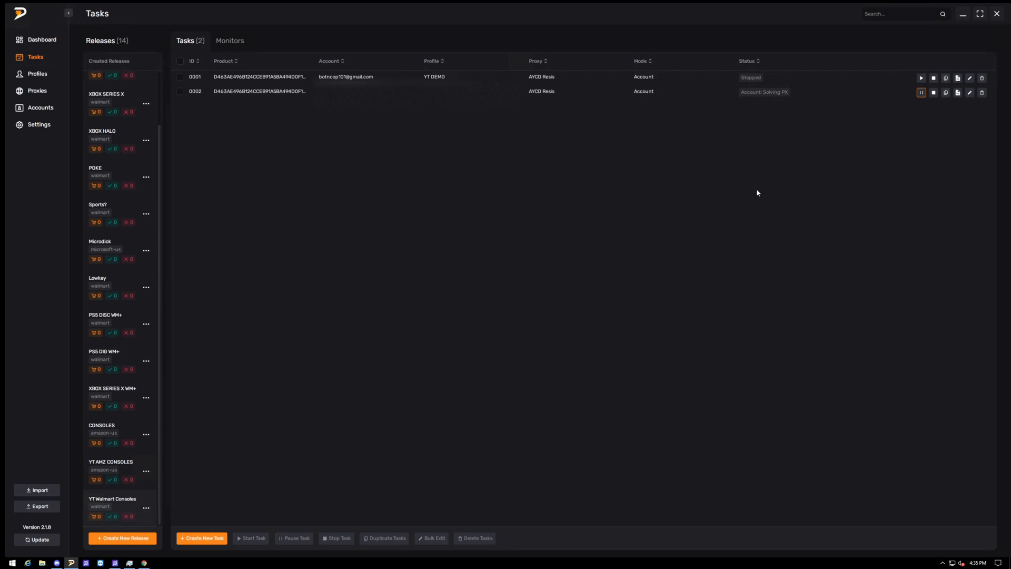
mouse_move(759, 176)
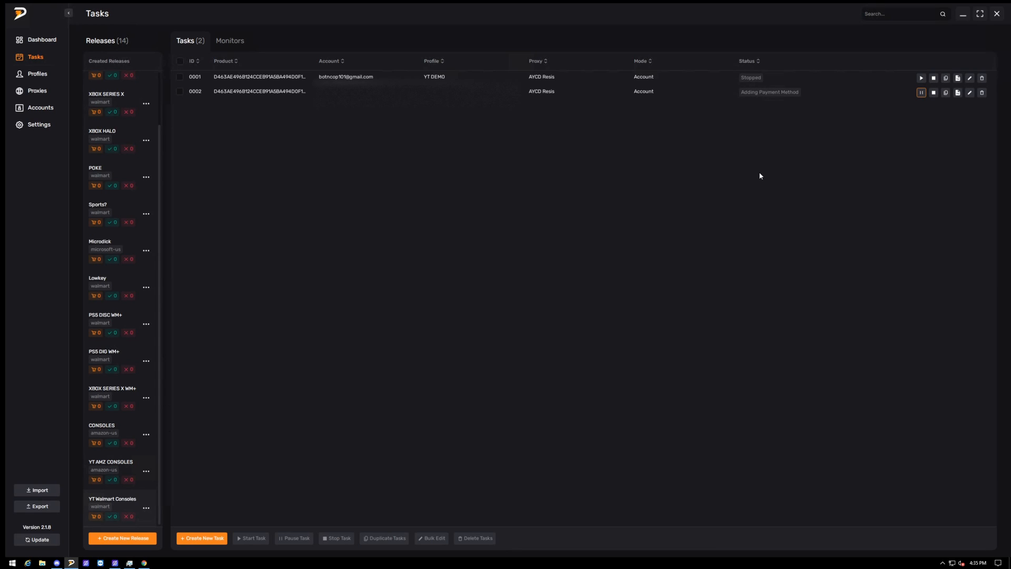
click(920, 93)
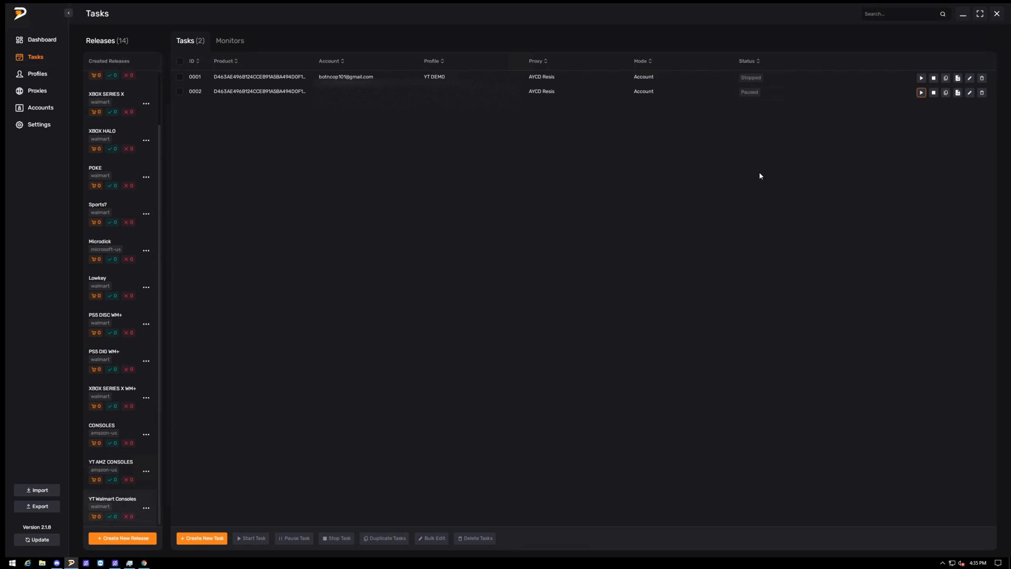
mouse_move(821, 147)
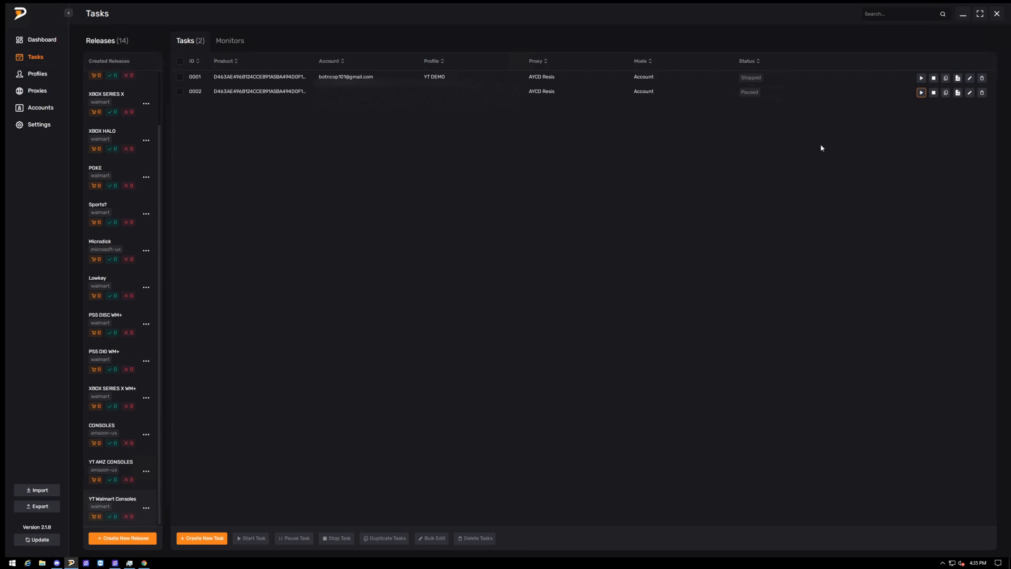
click(920, 93)
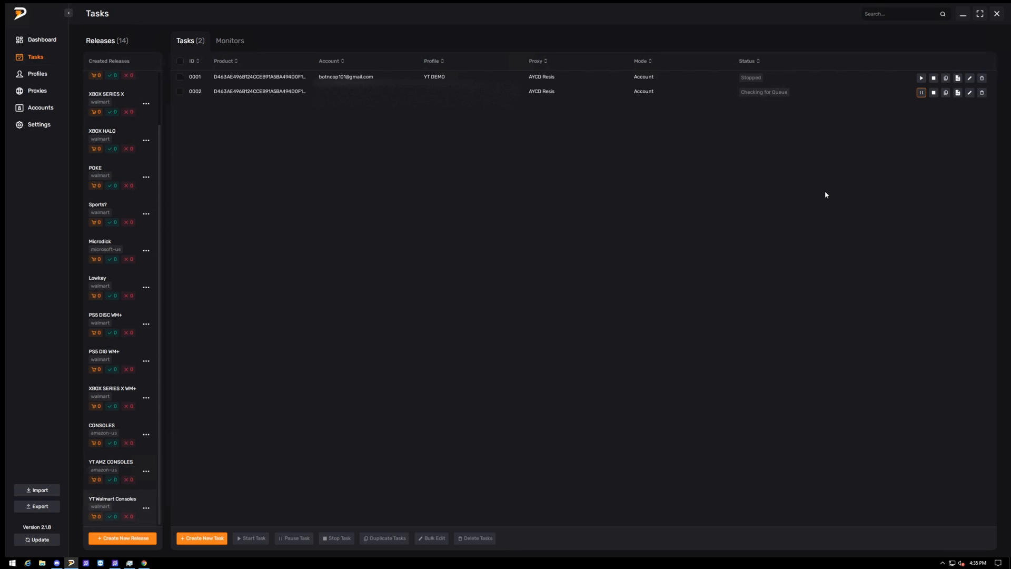
mouse_move(829, 196)
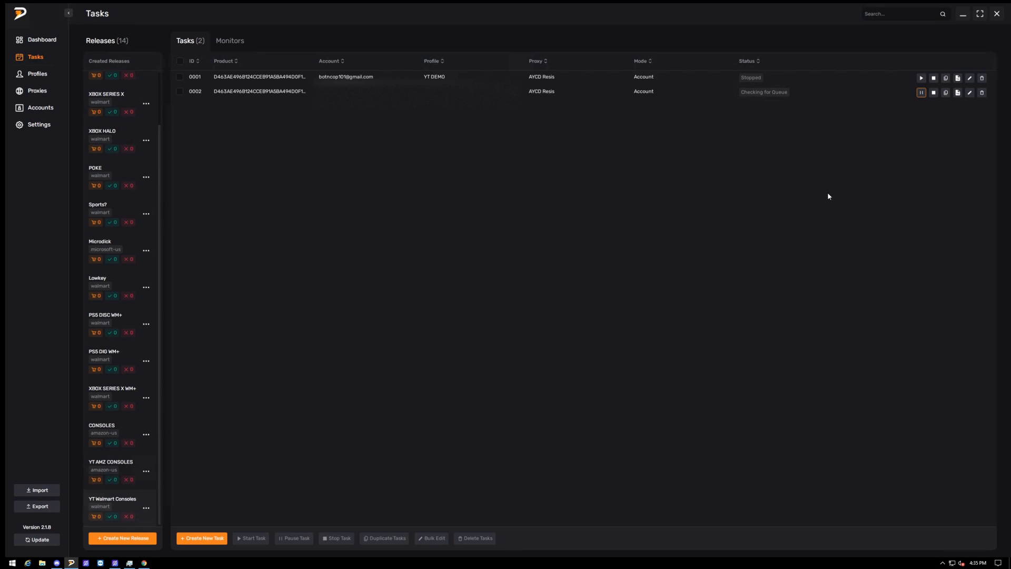
click(933, 92)
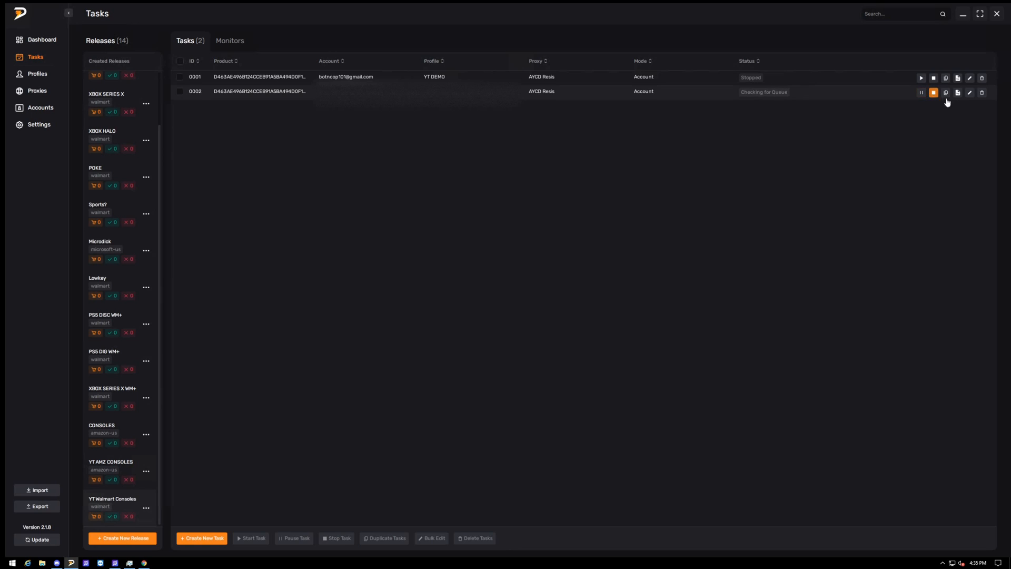
click(933, 92)
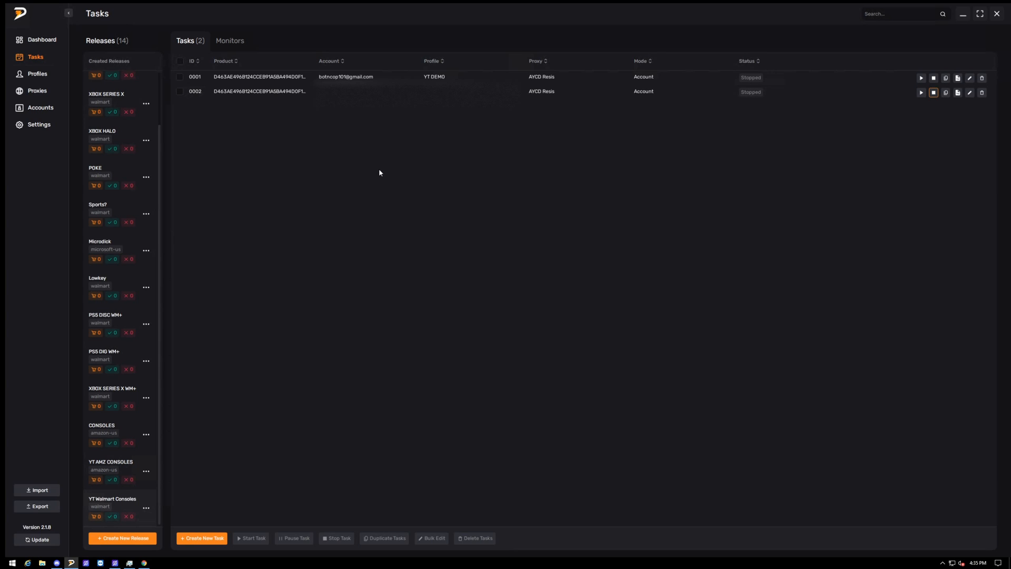
click(969, 93)
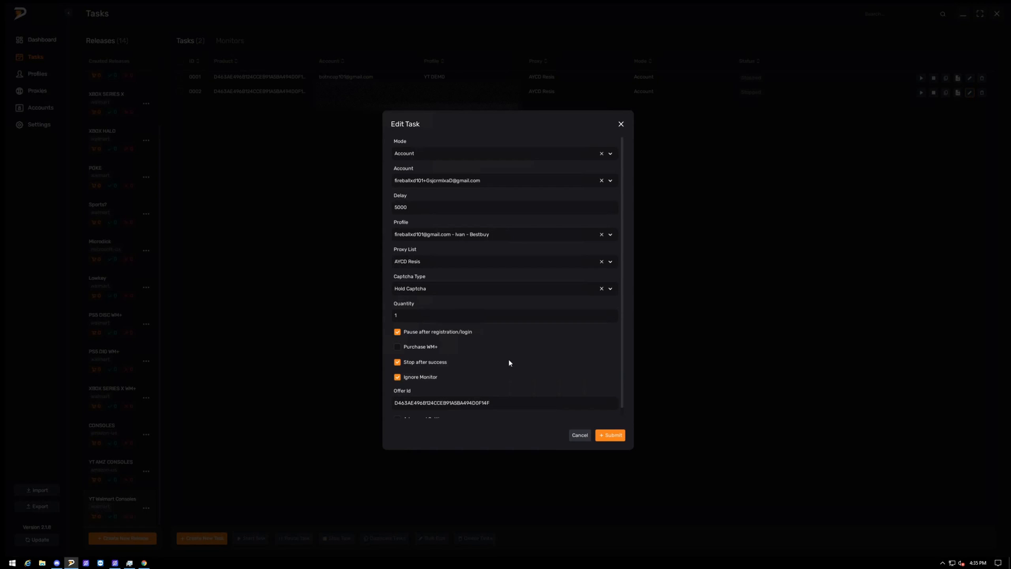
scroll(down, 3)
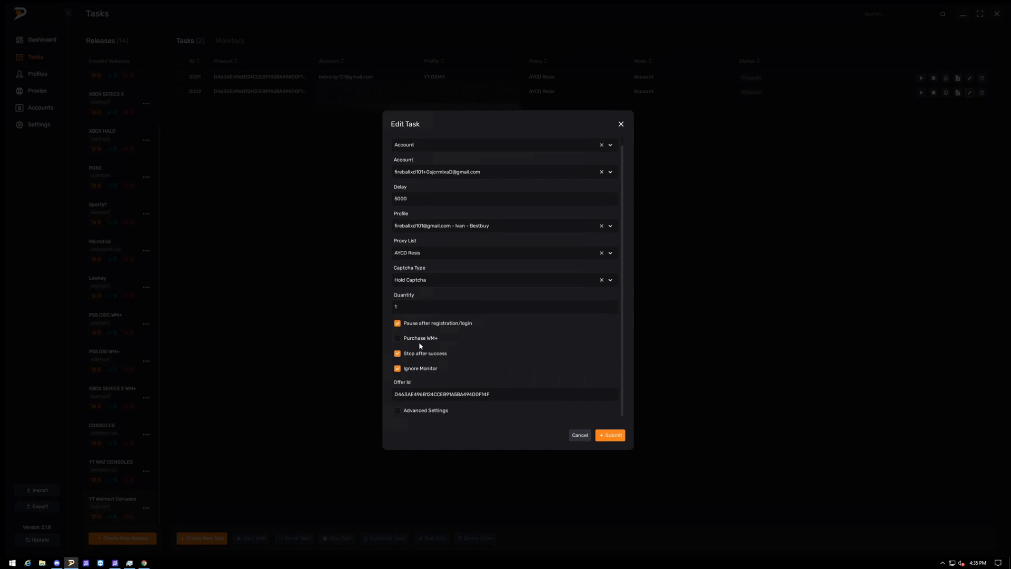
click(397, 338)
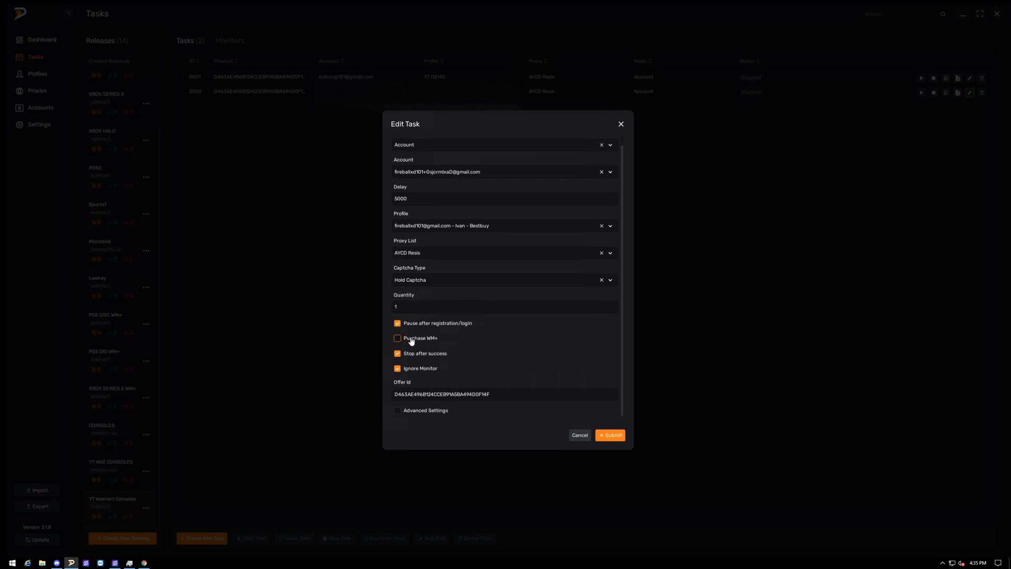
click(397, 338)
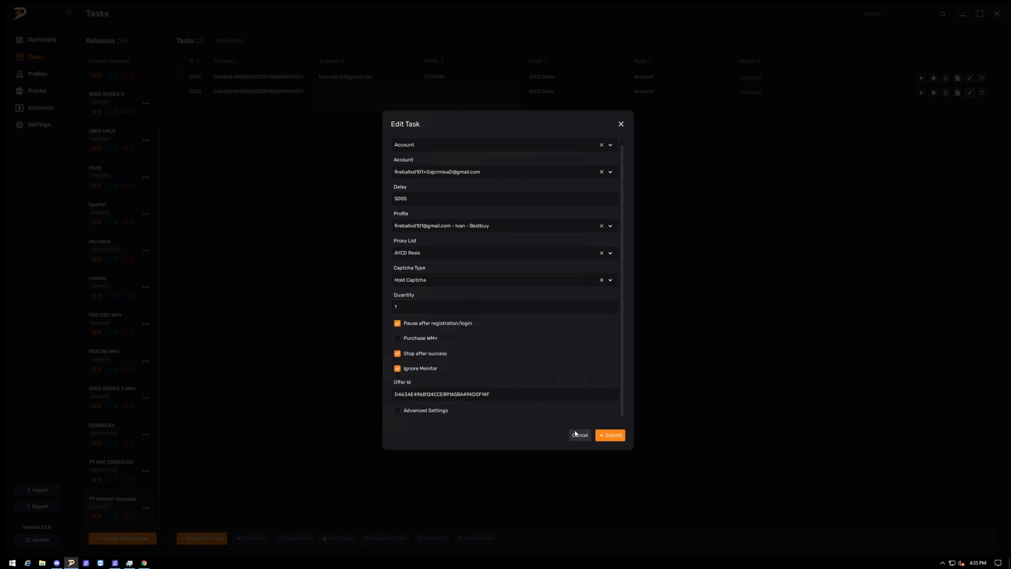
click(579, 435)
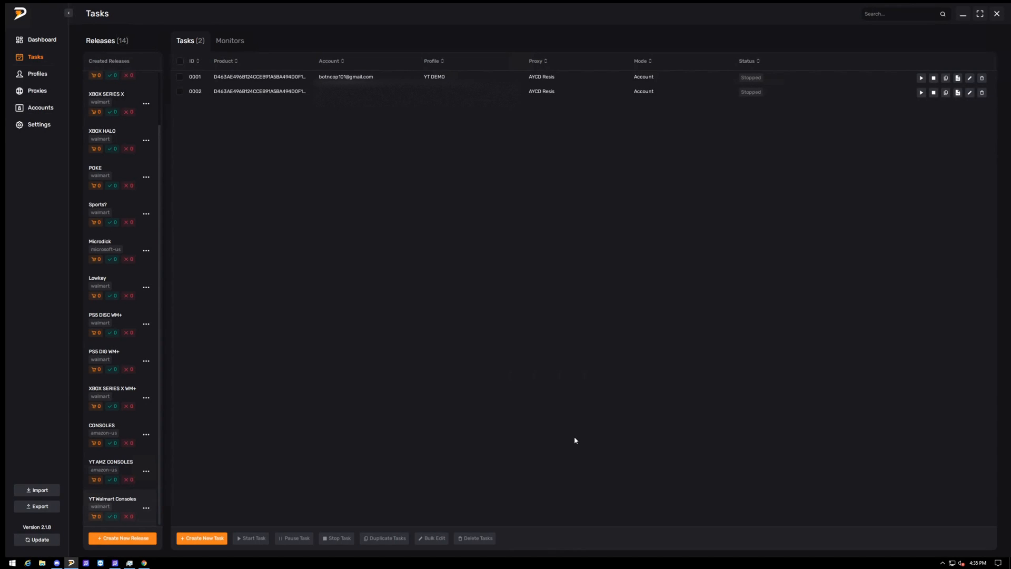